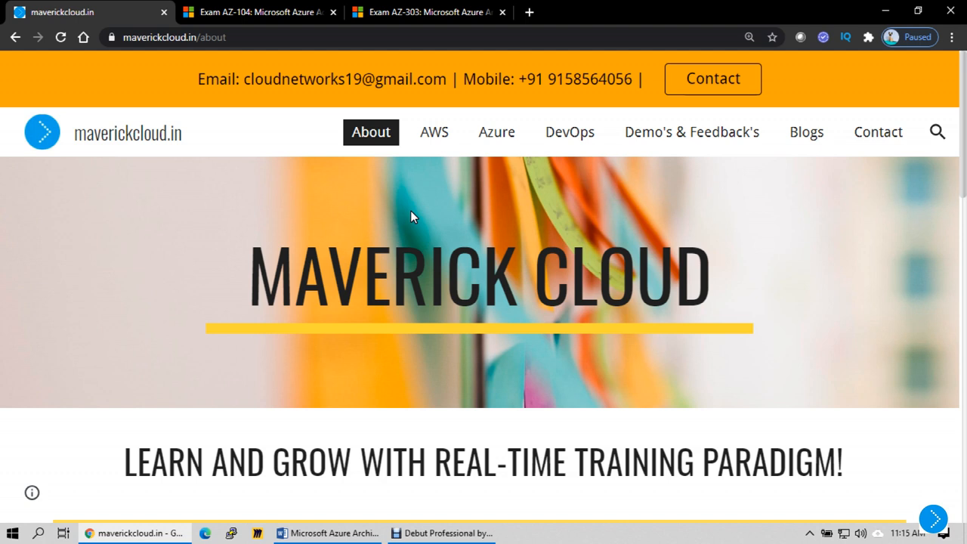
Bring up Microsoft's Exam AZ-303 (beta) page and read down past Schedule exam to Skills measured
left_click(429, 12)
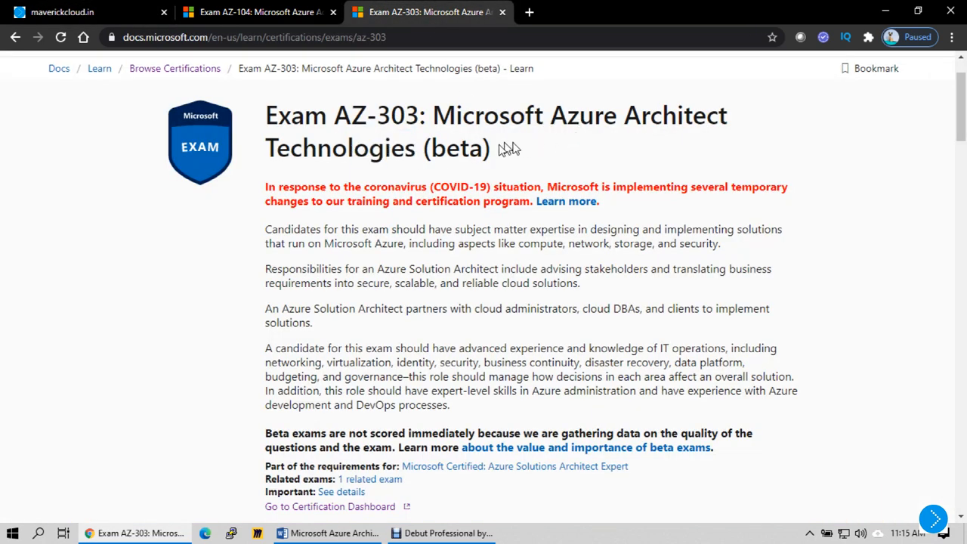
double_click(455, 148)
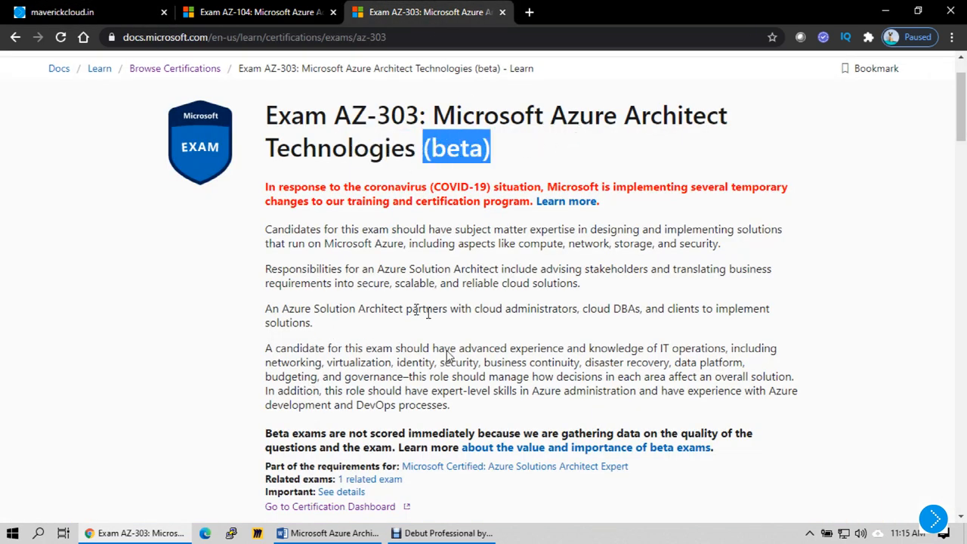
scroll("down", 3)
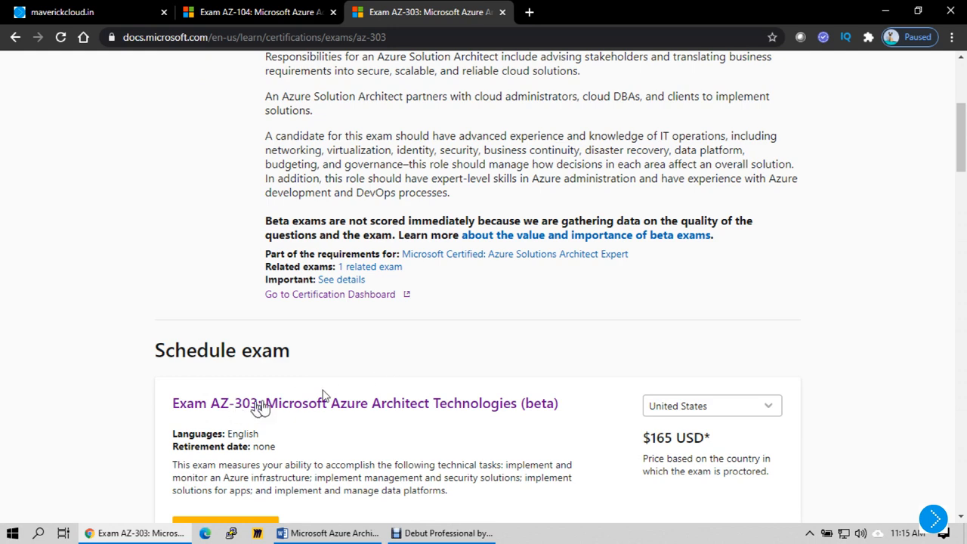
scroll("up", 3)
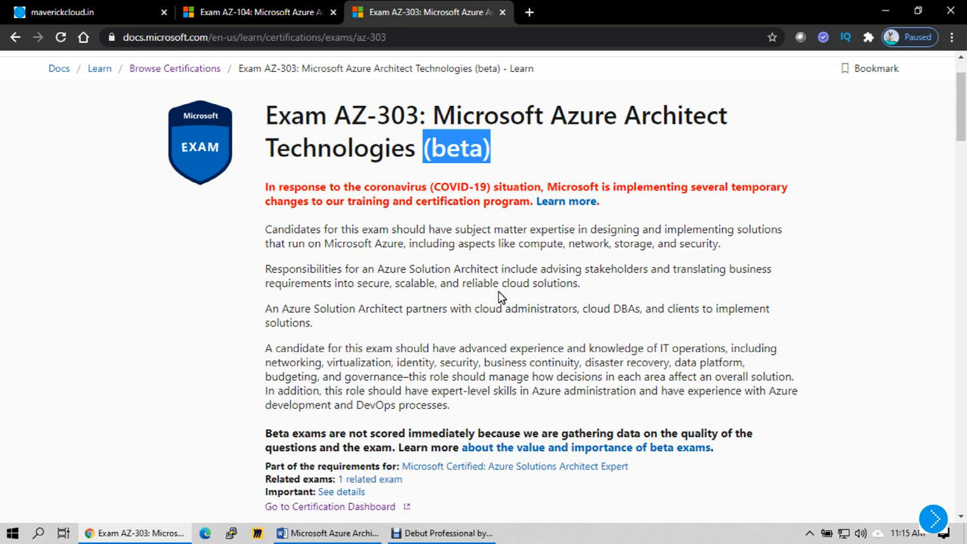
scroll("down", 3)
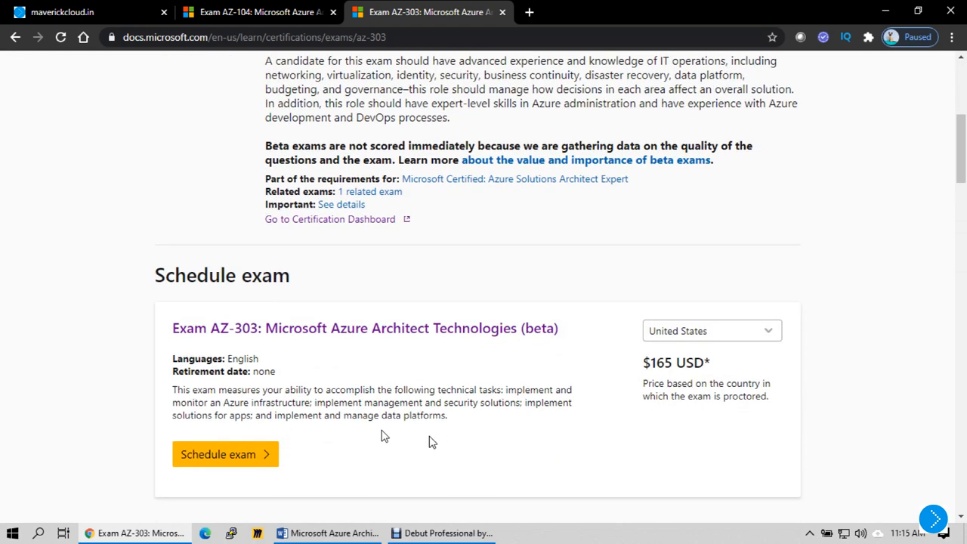
scroll("down", 3)
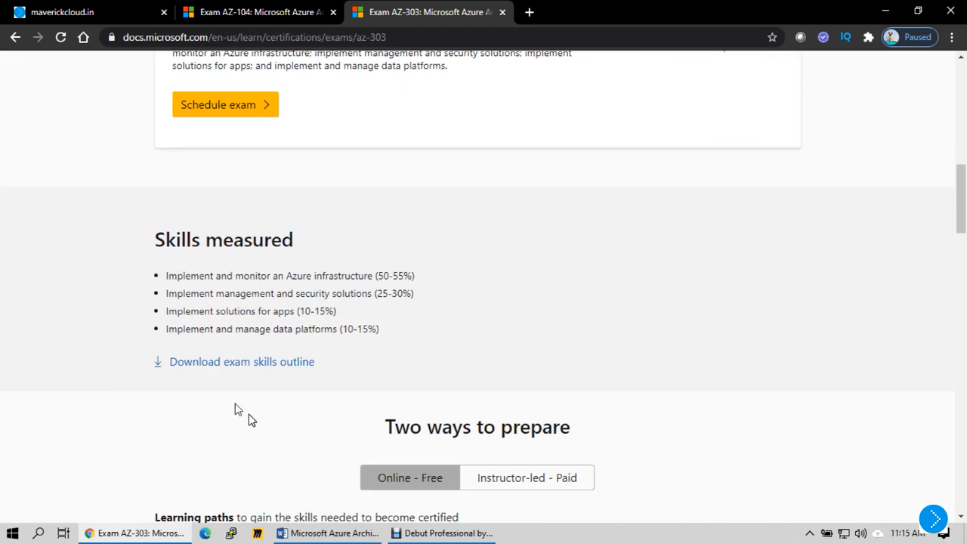
Open the AZ-303 skills outline PDF and read its cloud infrastructure monitoring objectives
left_click(242, 361)
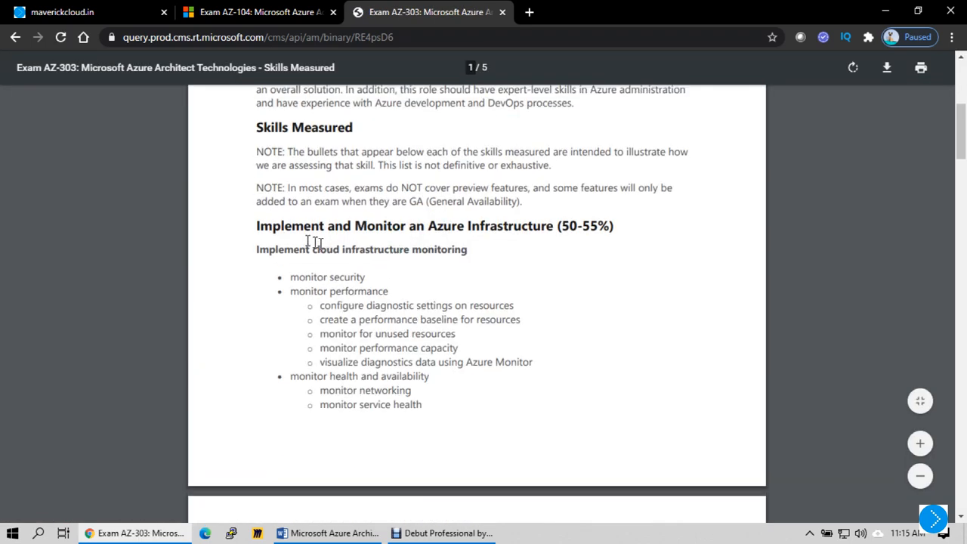
left_click_drag(293, 250, 422, 405)
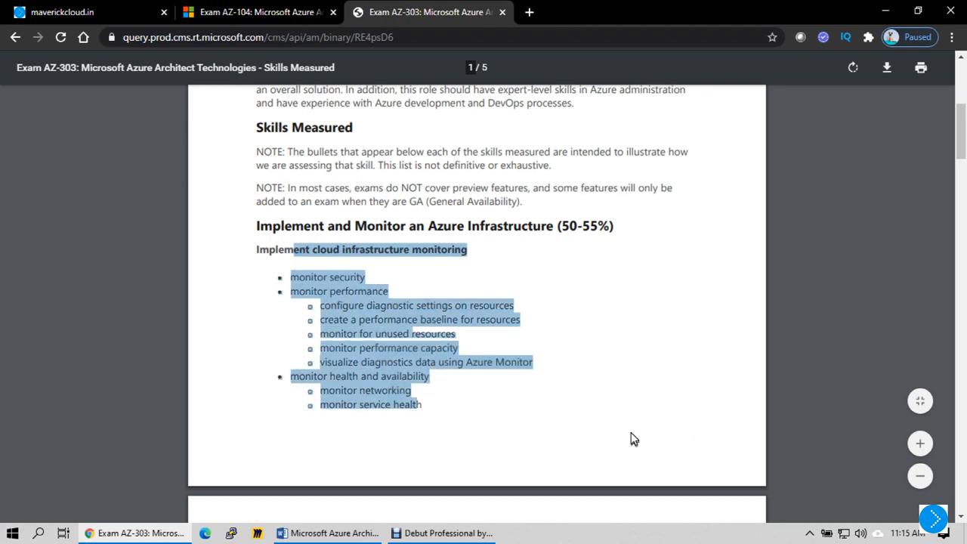
scroll("down", 3)
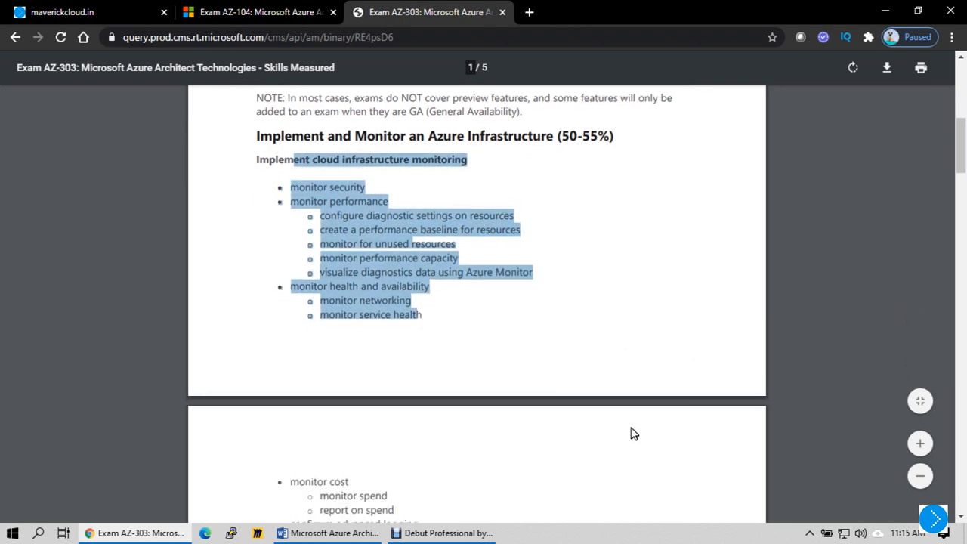
scroll("down", 3)
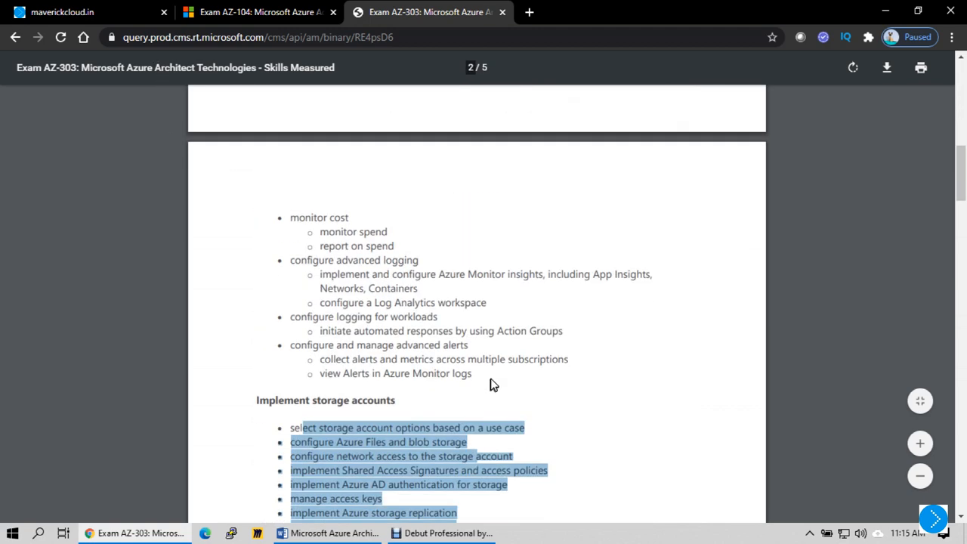
scroll("down", 3)
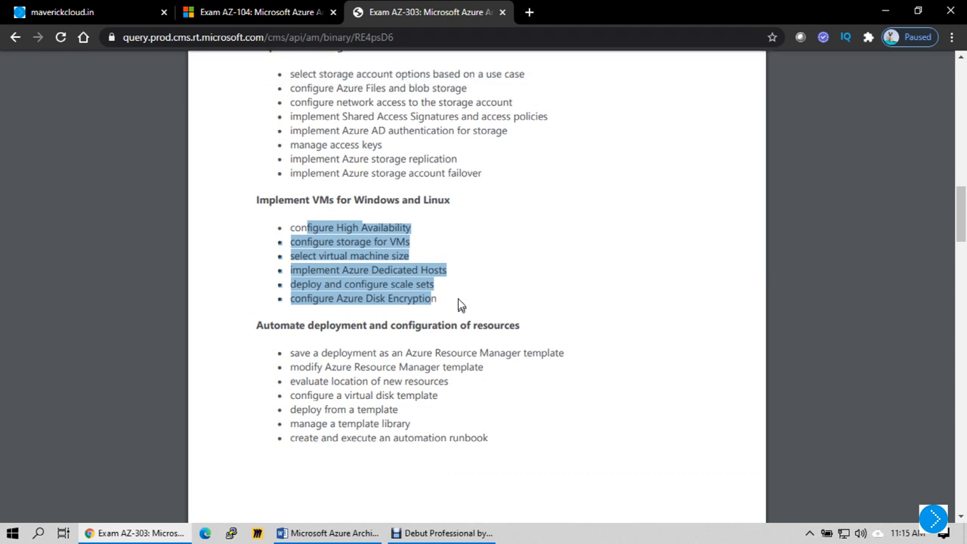
scroll("down", 3)
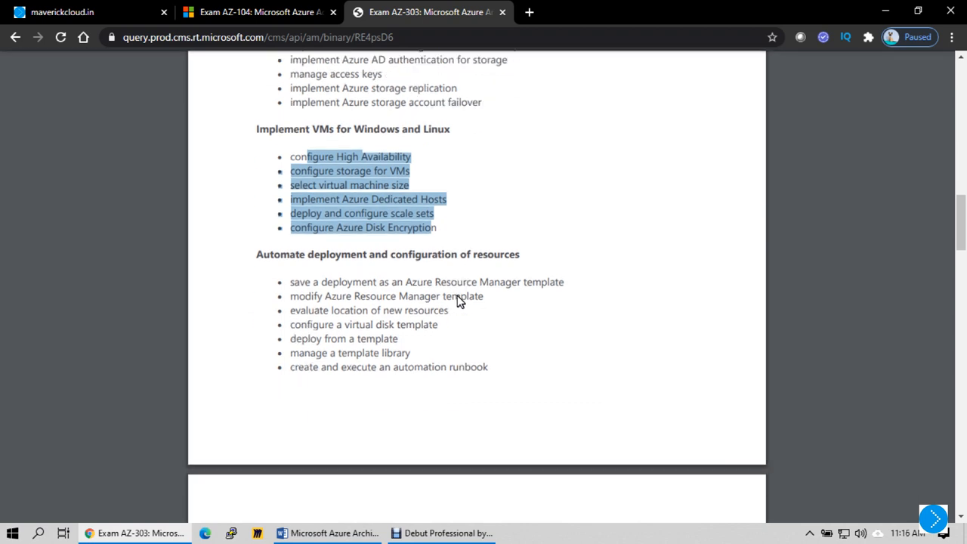
scroll("down", 3)
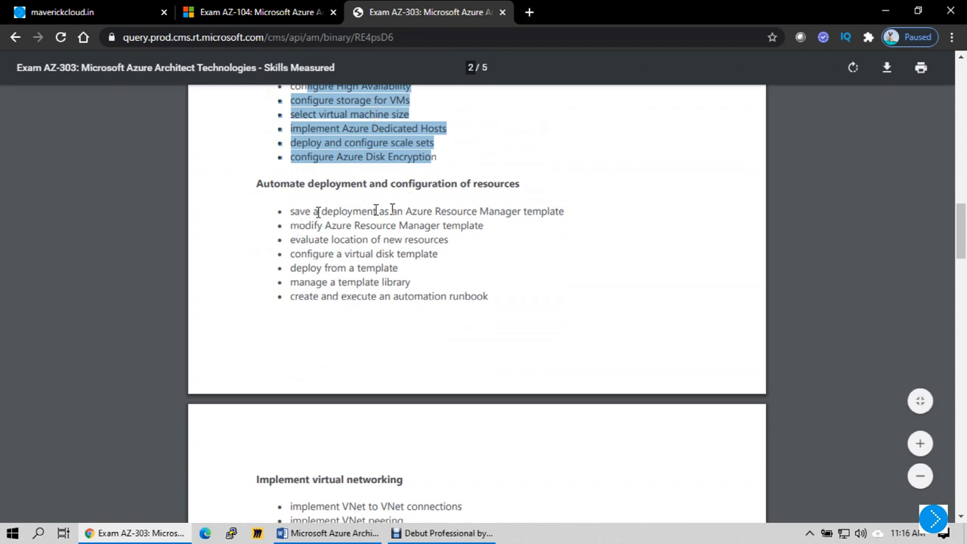
Read on through automate deployment, hybrid identities, Azure Migrate and load balancing objectives
left_click_drag(319, 211, 375, 239)
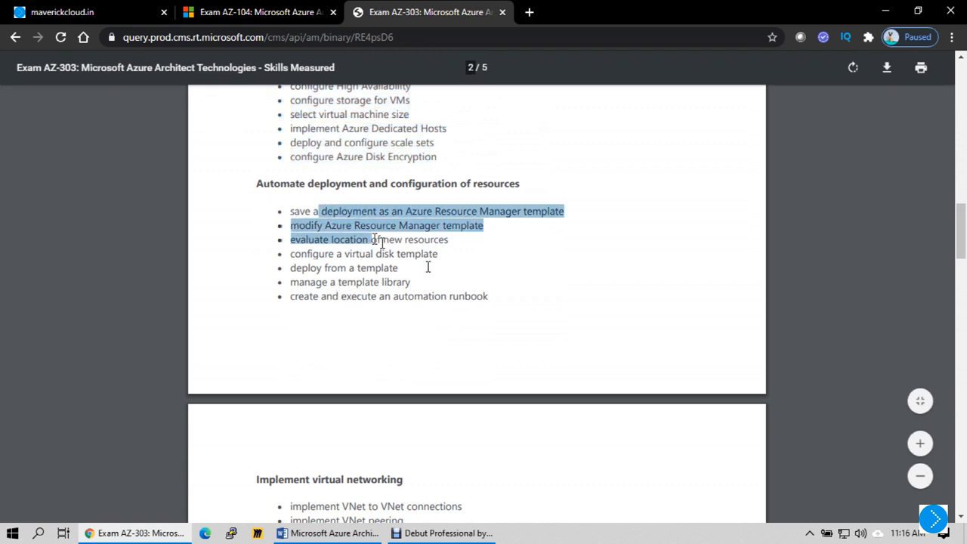
scroll("down", 3)
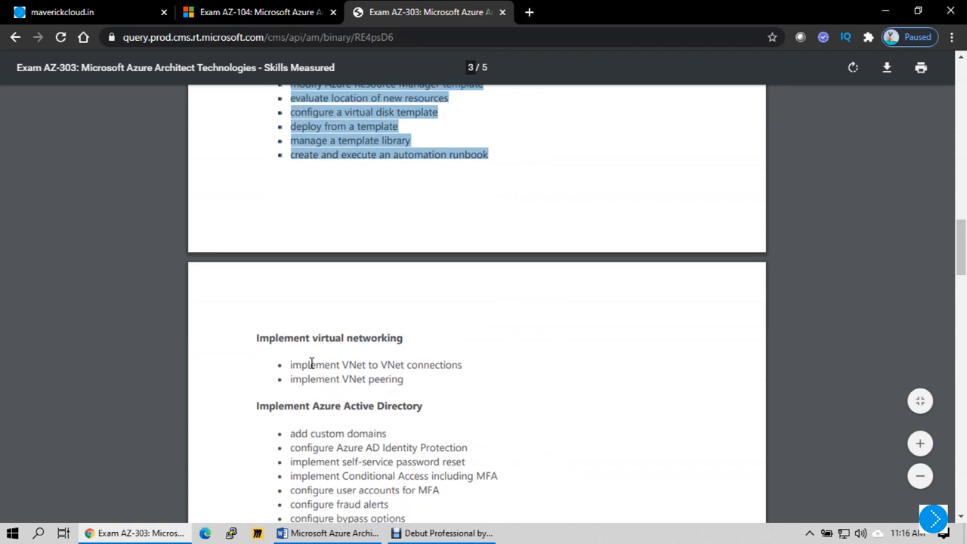
scroll("down", 3)
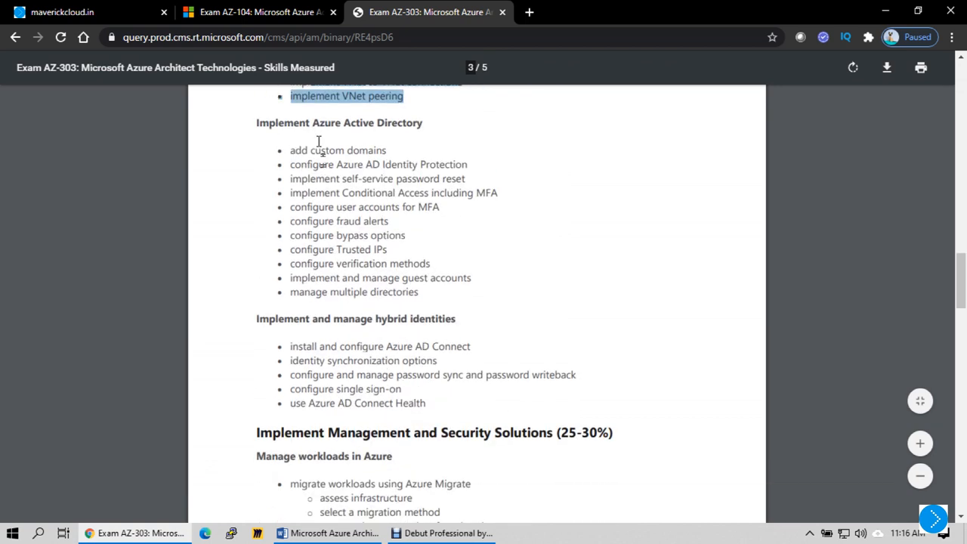
scroll("down", 3)
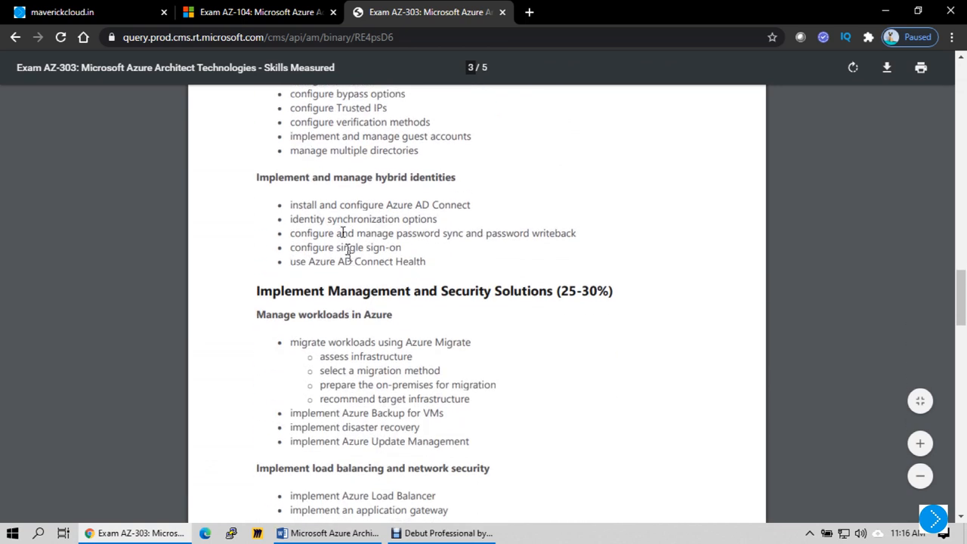
left_click_drag(334, 177, 432, 177)
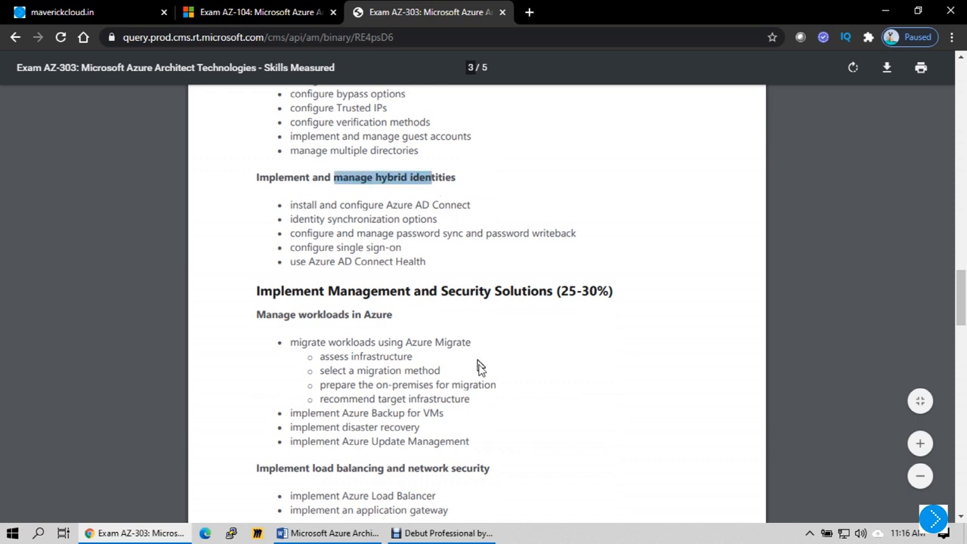
mouse_move(486, 381)
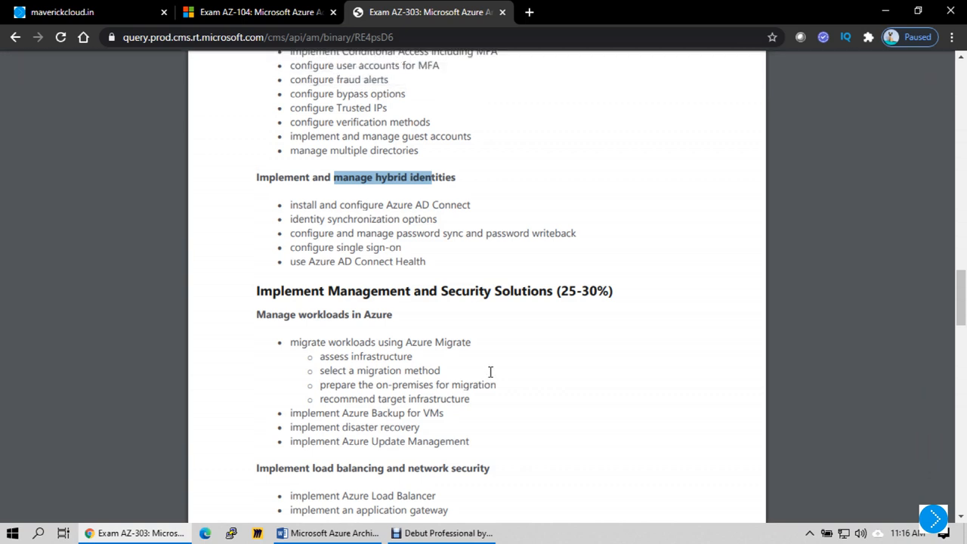
scroll("down", 3)
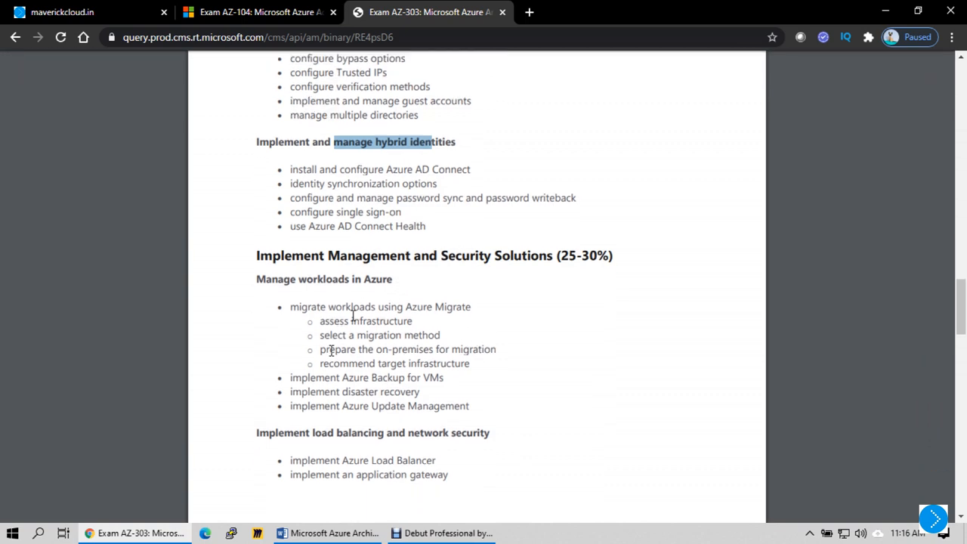
scroll("down", 3)
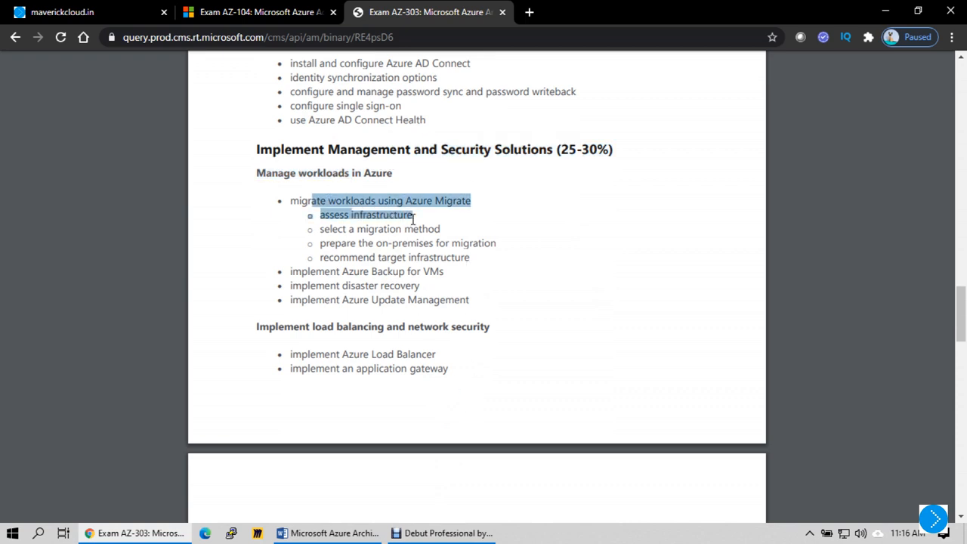
mouse_move(426, 347)
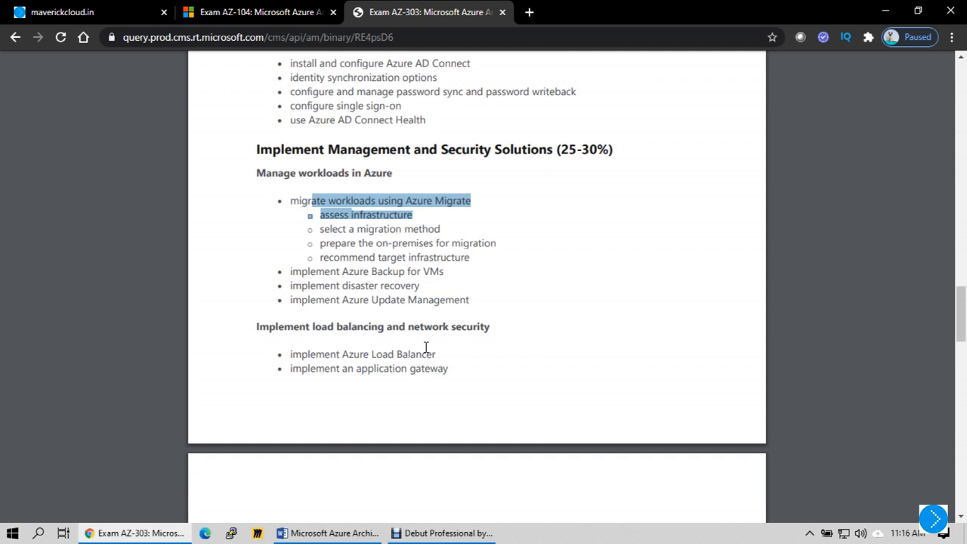
scroll("down", 3)
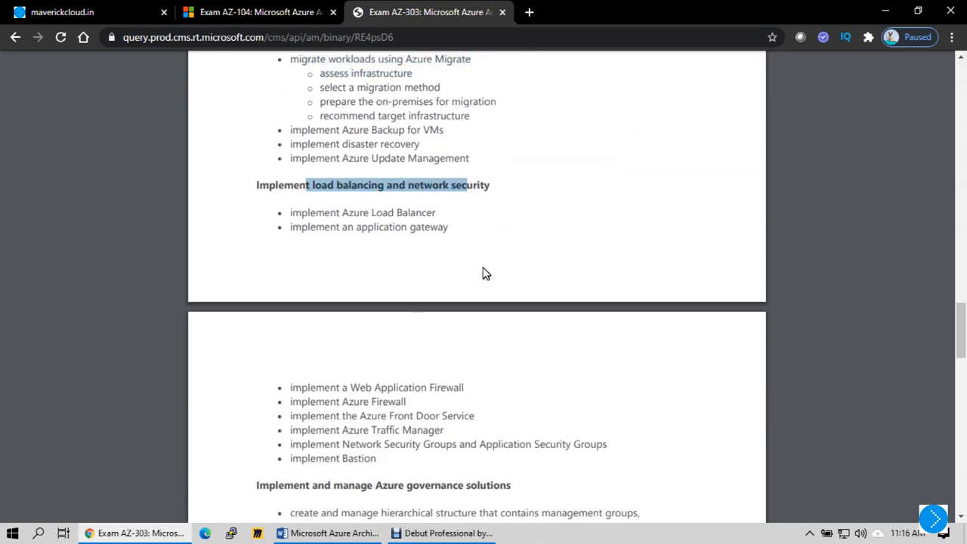
scroll("down", 3)
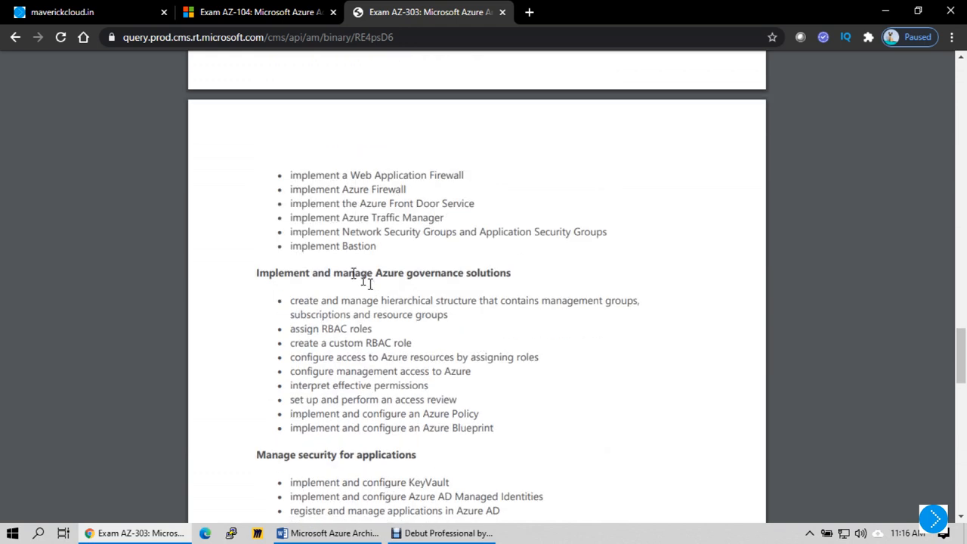
left_click_drag(290, 299, 363, 341)
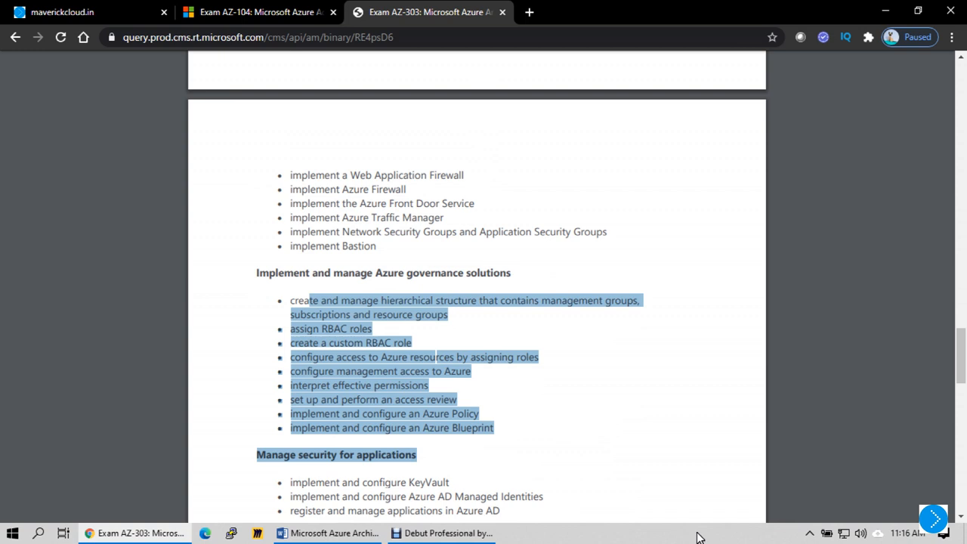
mouse_move(688, 531)
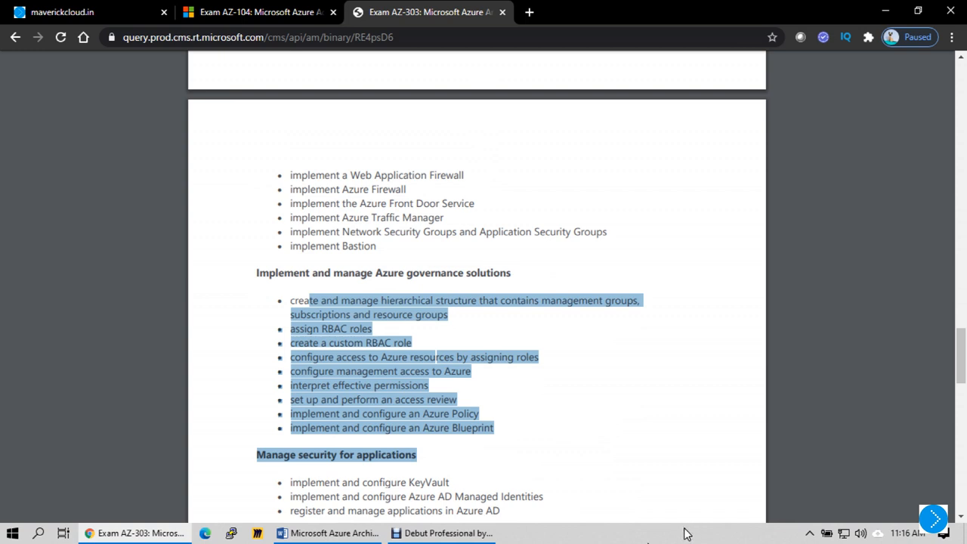
scroll("down", 3)
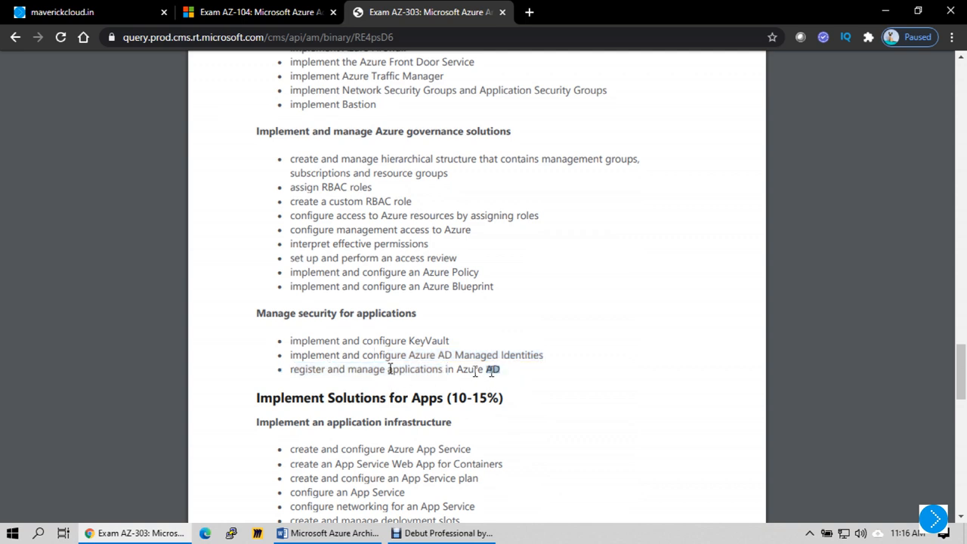
scroll("down", 3)
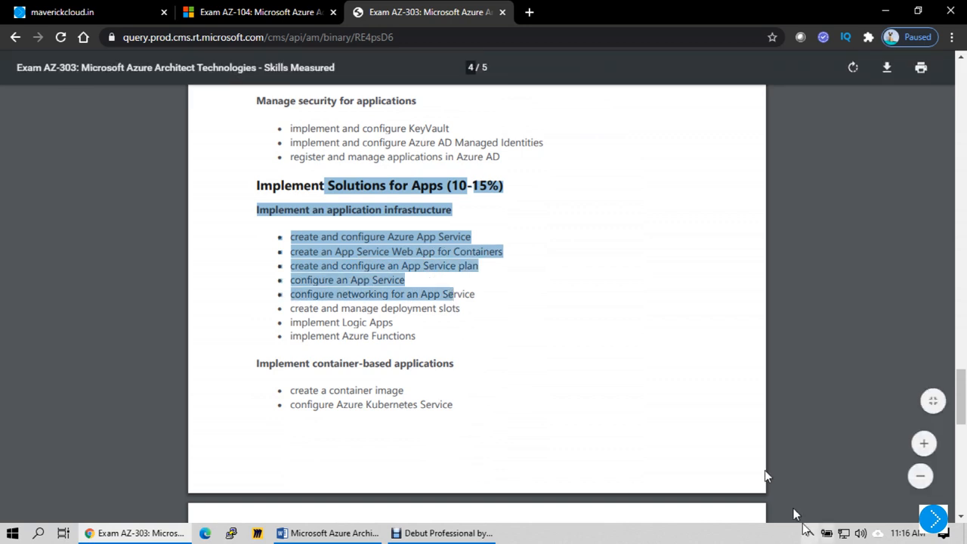
mouse_move(701, 426)
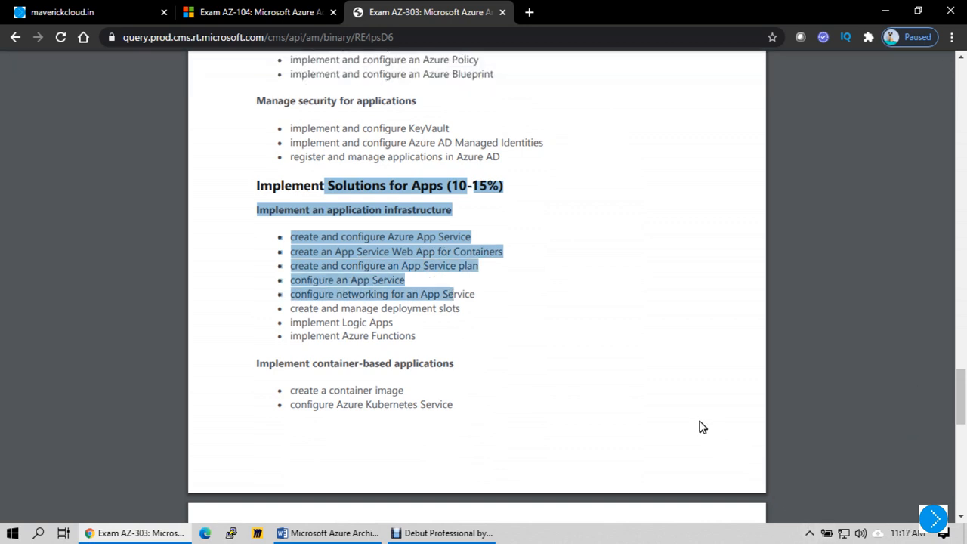
scroll("down", 3)
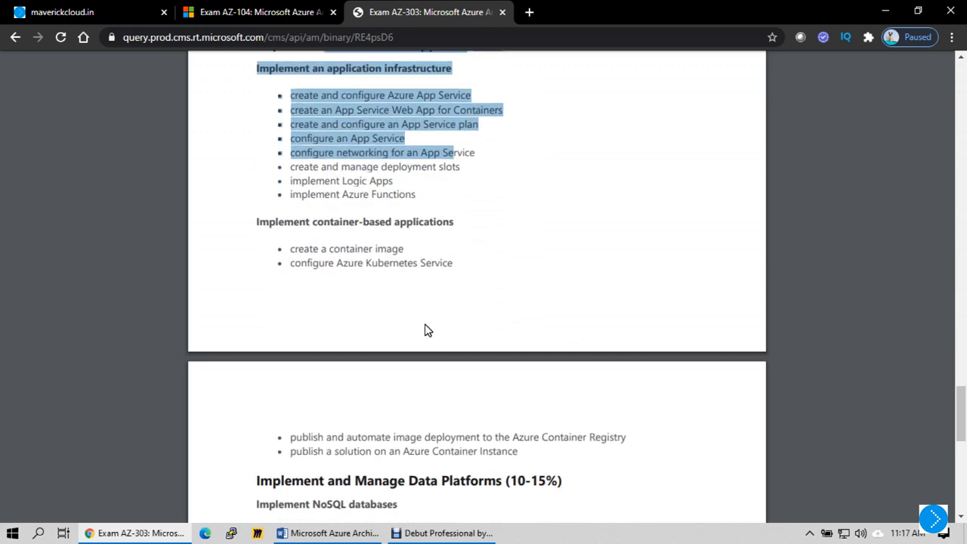
scroll("down", 3)
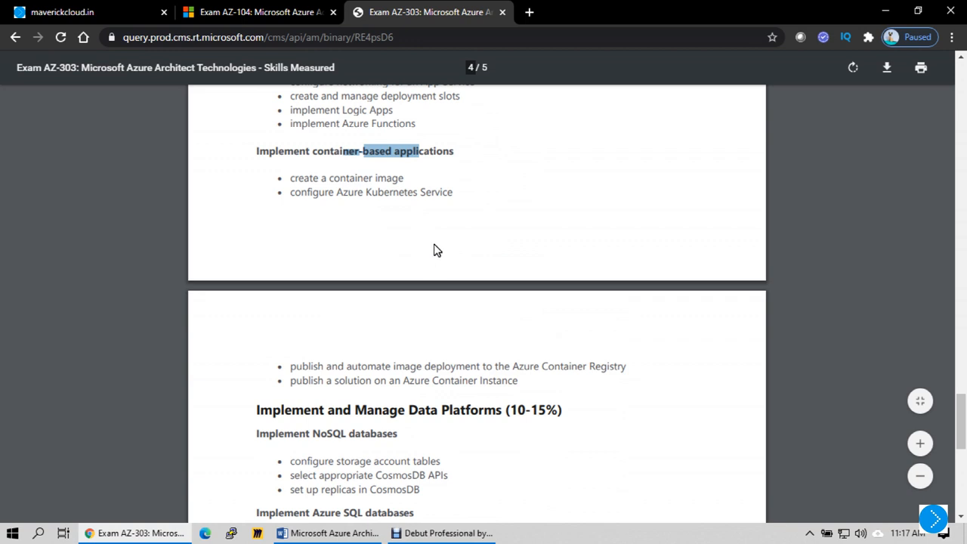
mouse_move(472, 301)
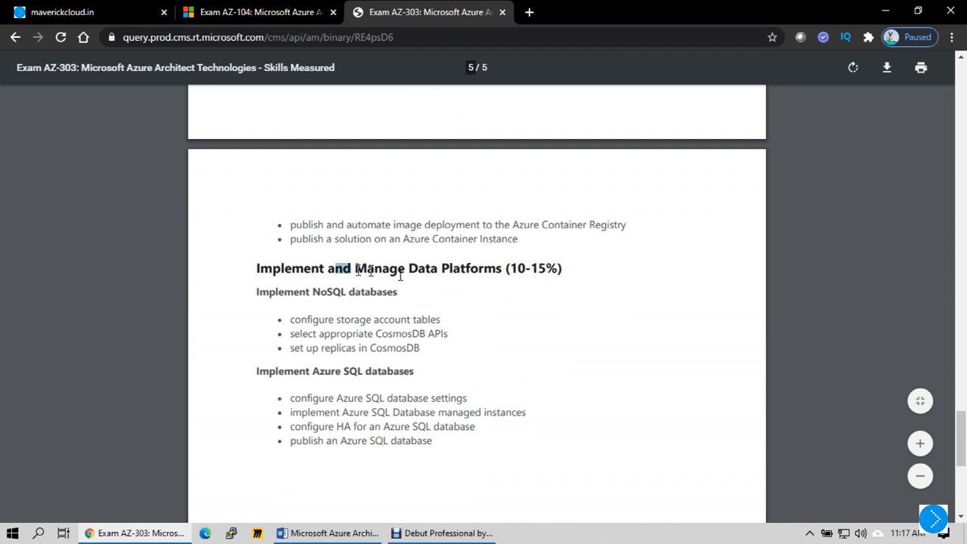
left_click_drag(336, 269, 424, 269)
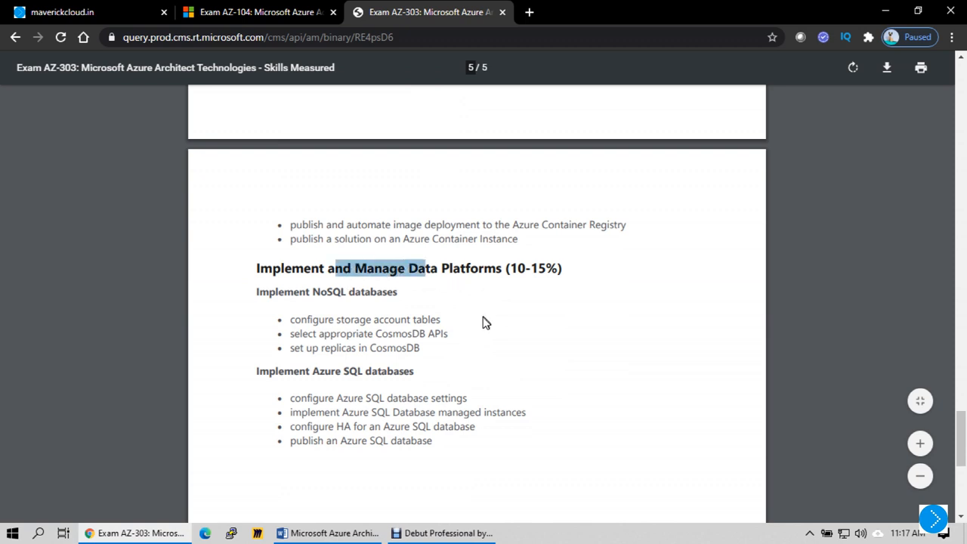
left_click_drag(426, 267, 391, 348)
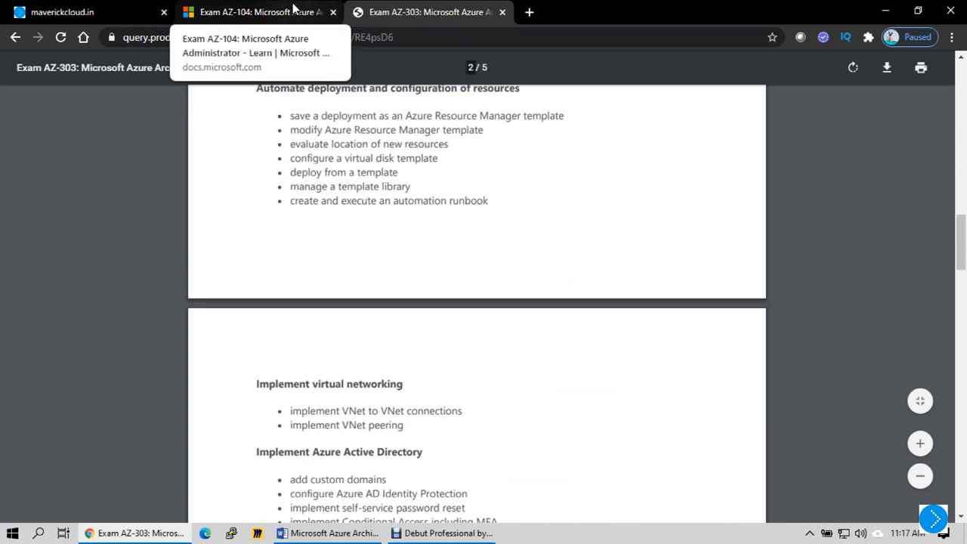
Open the AZ-104 skills outline and read its Azure AD objects and role-based access control bullets
left_click(257, 12)
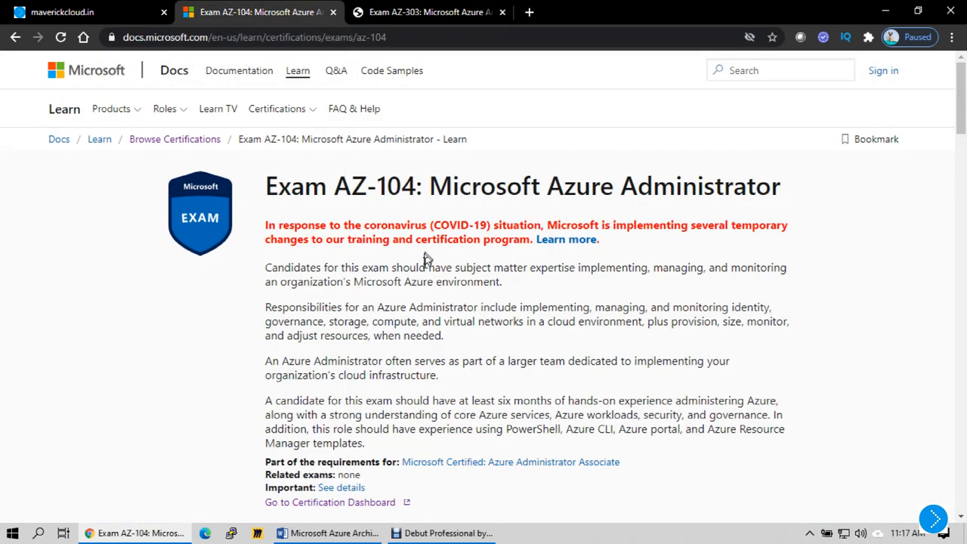
scroll("down", 3)
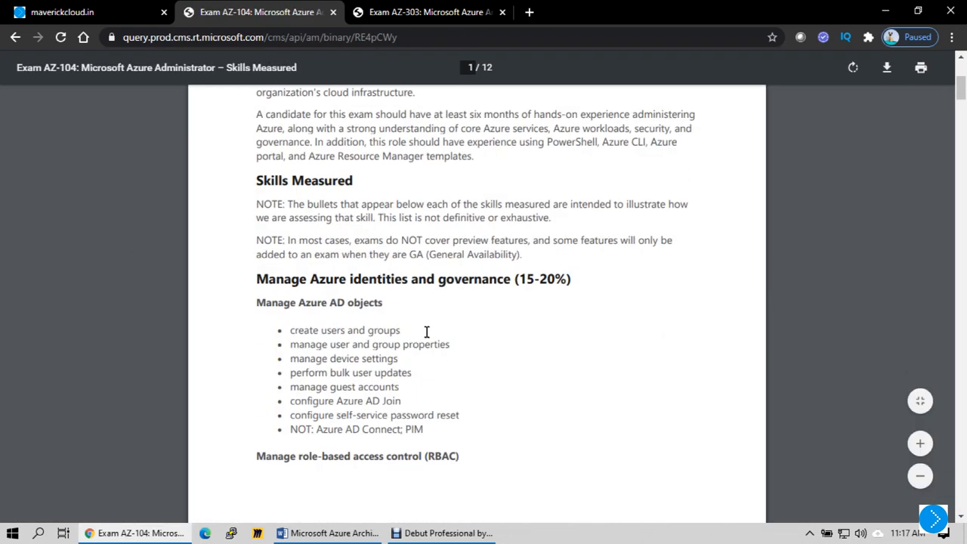
left_click_drag(330, 302, 417, 414)
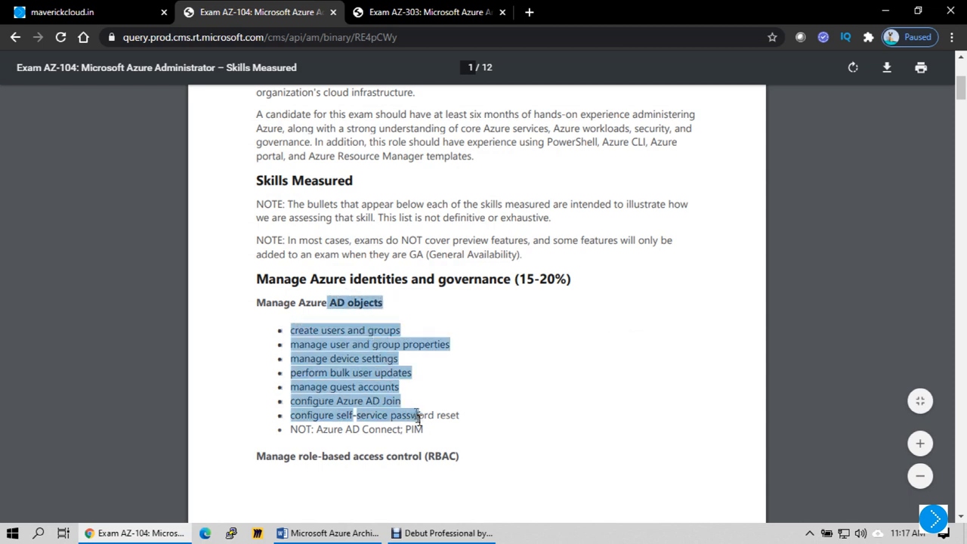
mouse_move(421, 414)
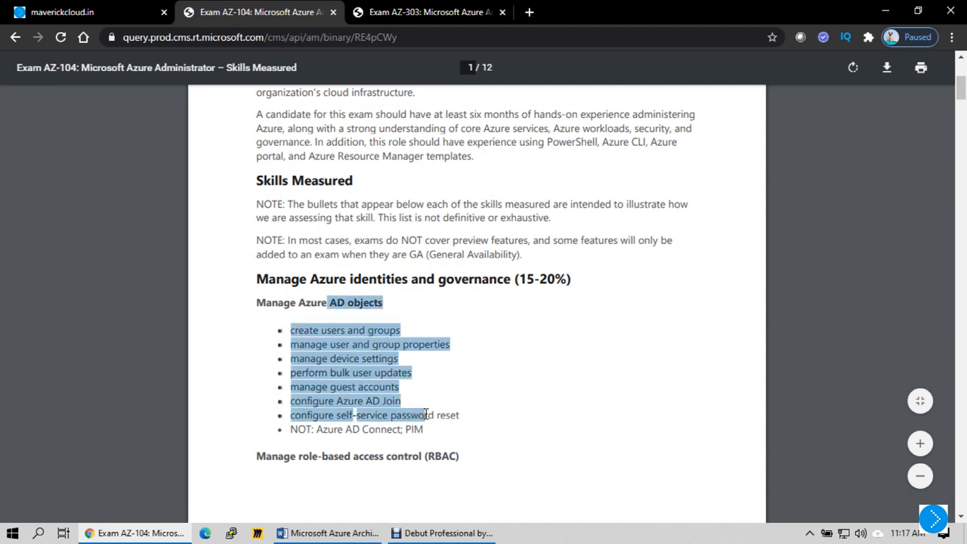
scroll("down", 3)
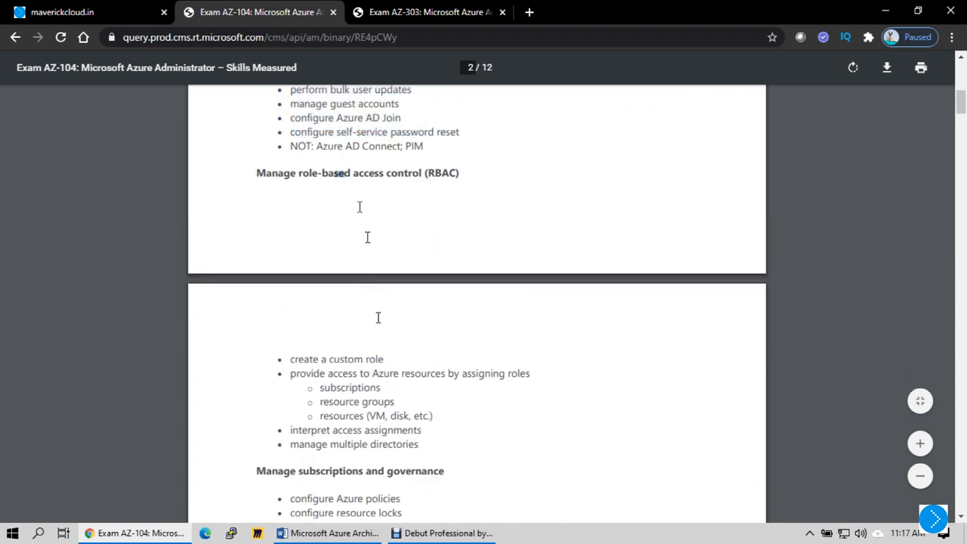
left_click_drag(332, 172, 414, 435)
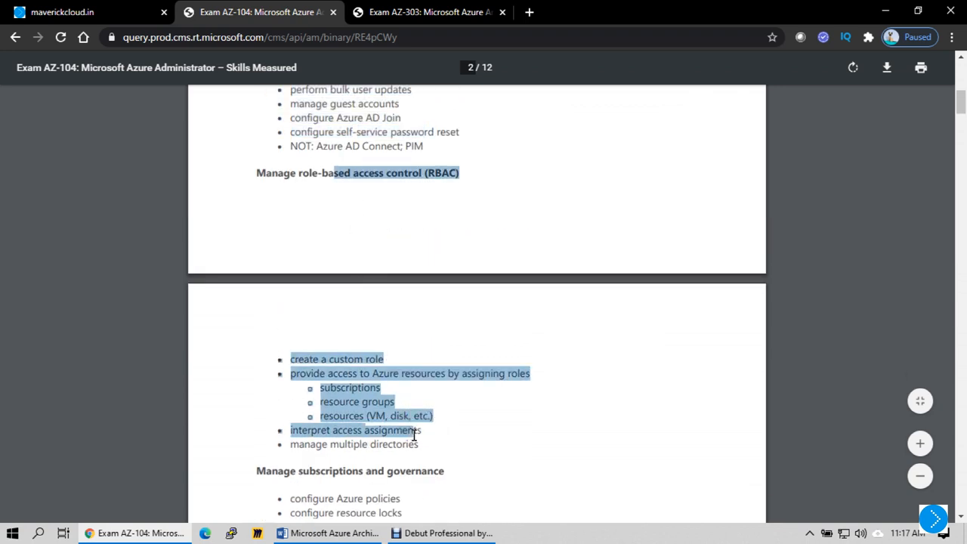
Read down through the storage and compute sections into virtual networking
scroll("down", 3)
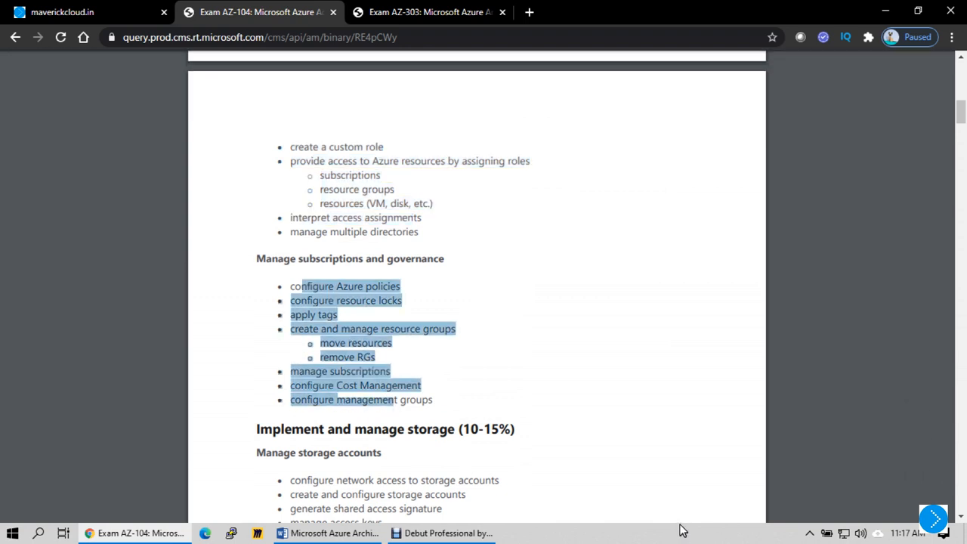
scroll("down", 3)
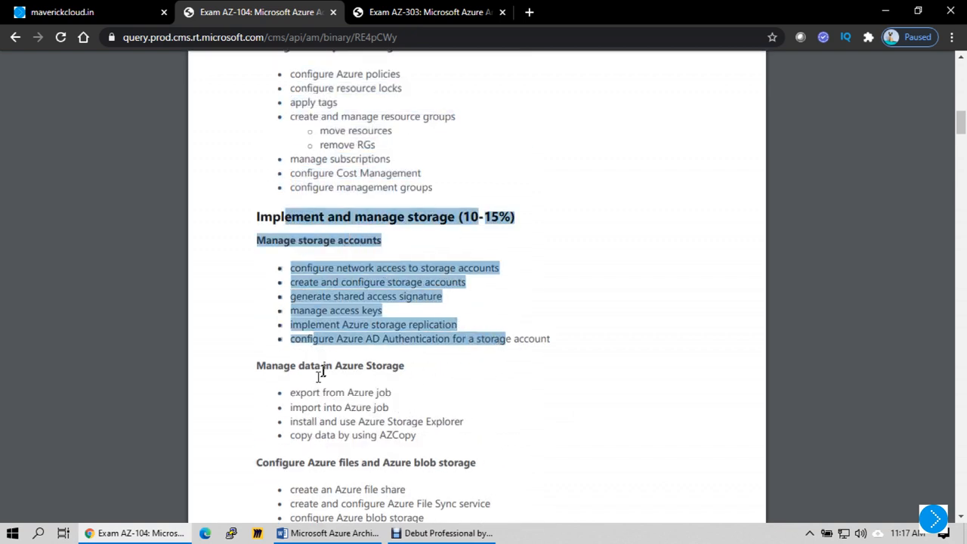
scroll("down", 3)
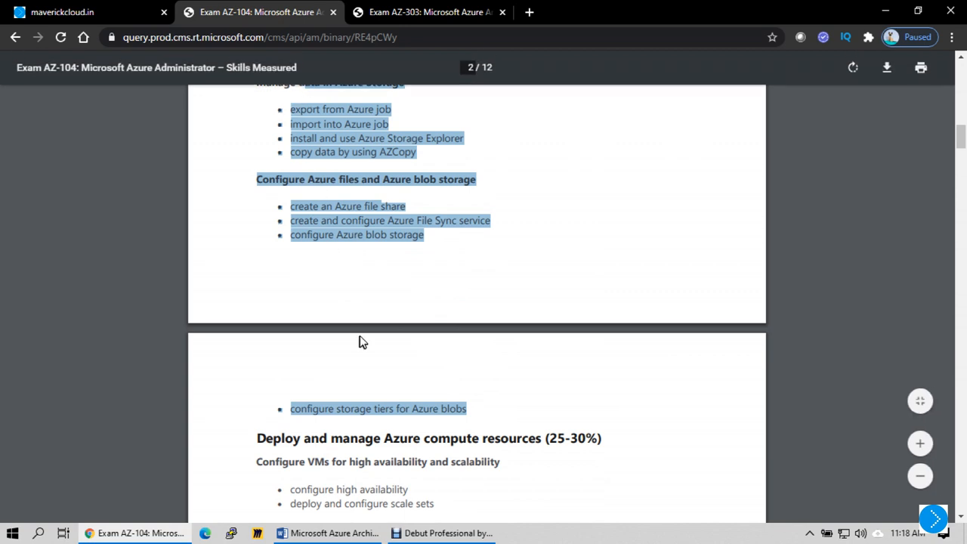
scroll("down", 3)
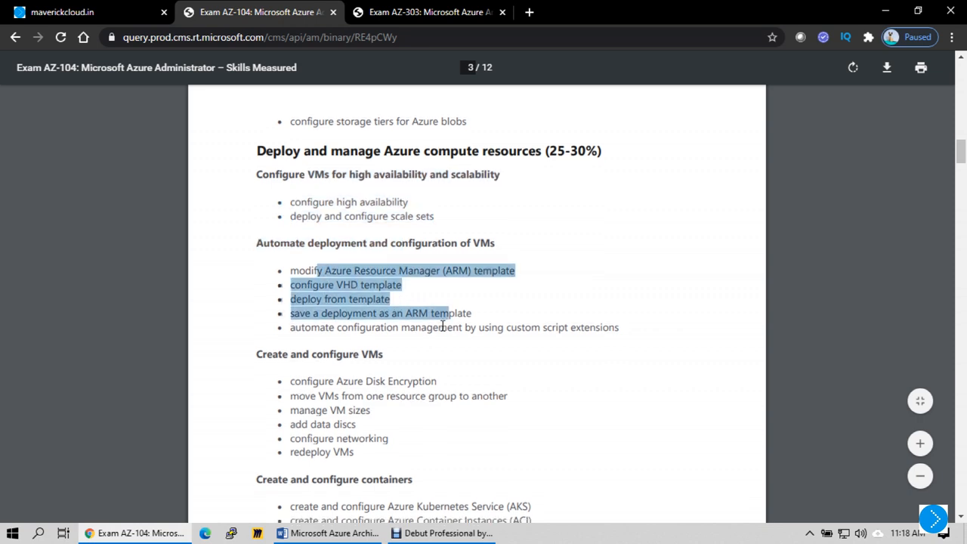
scroll("down", 3)
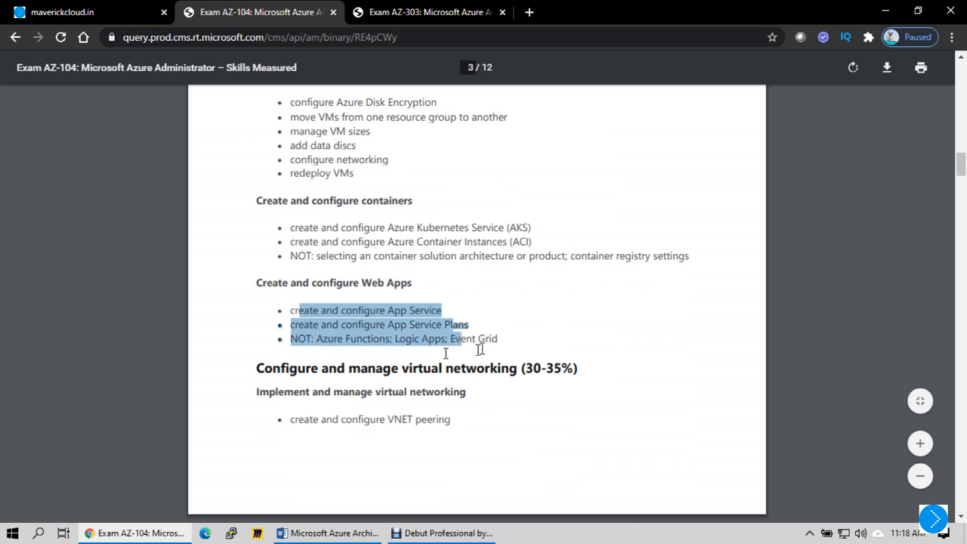
scroll("down", 3)
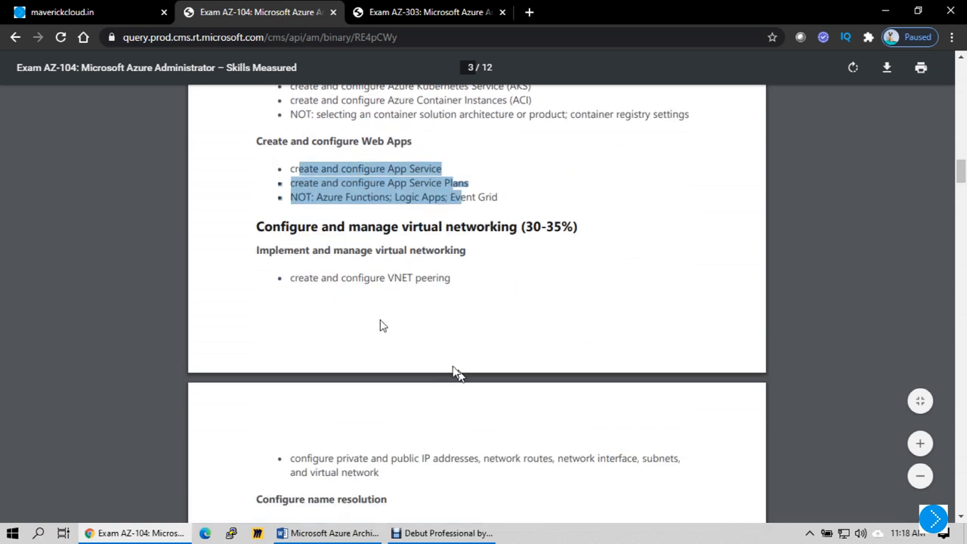
Read the Application Security Groups and DDoS note and the Configure load balancing heading
scroll("down", 3)
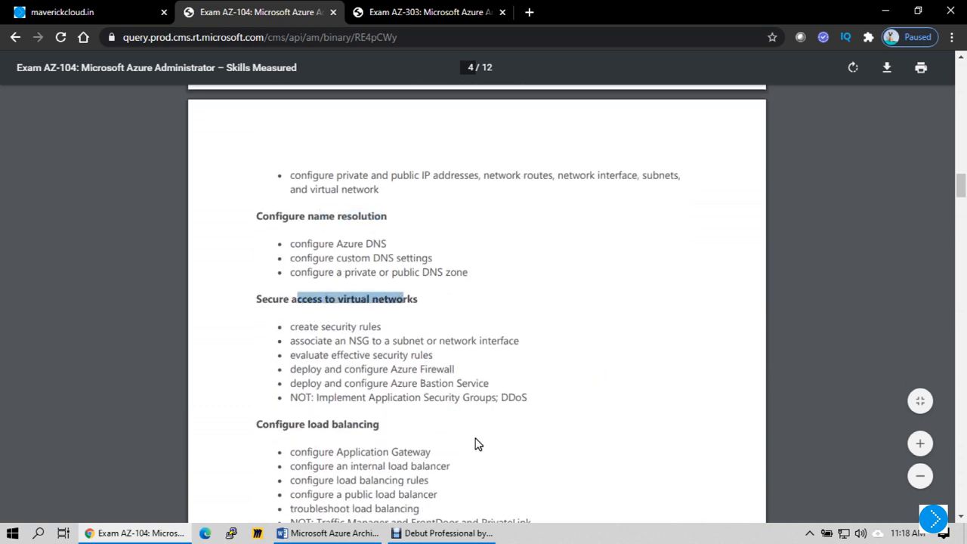
scroll("down", 3)
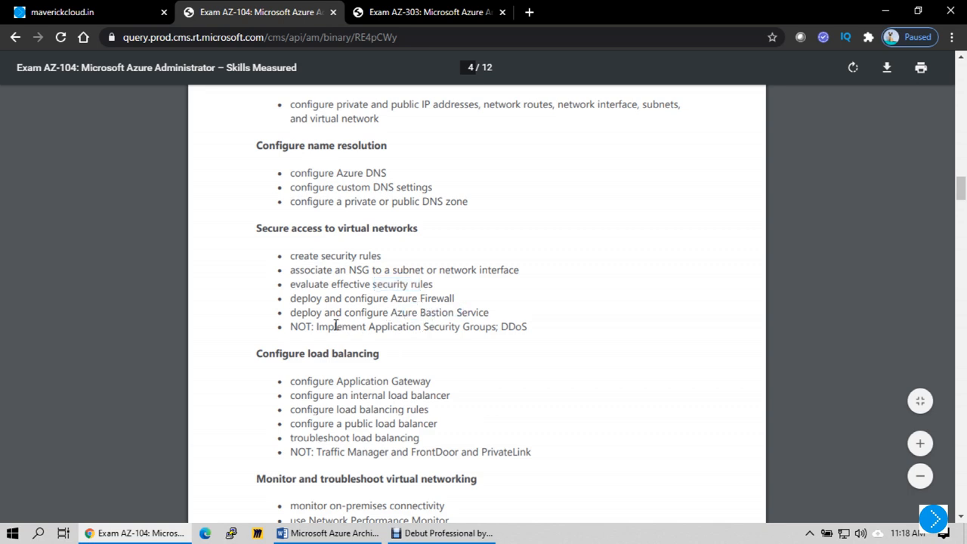
left_click_drag(330, 326, 527, 326)
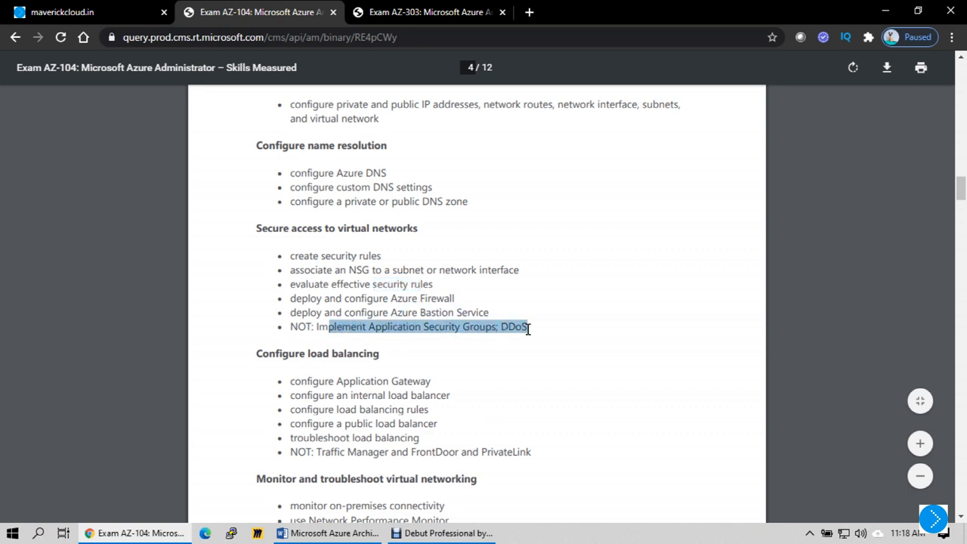
left_click(301, 326)
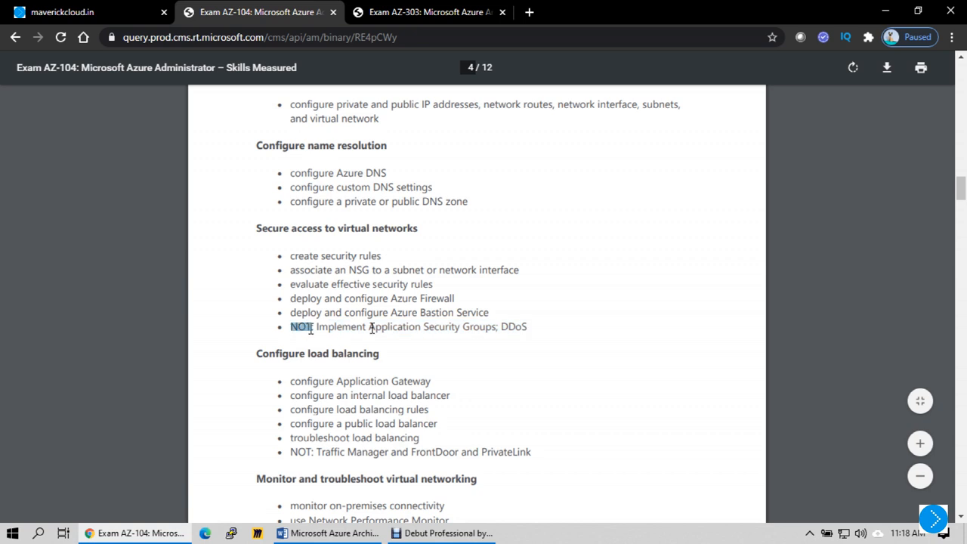
left_click_drag(318, 326, 527, 327)
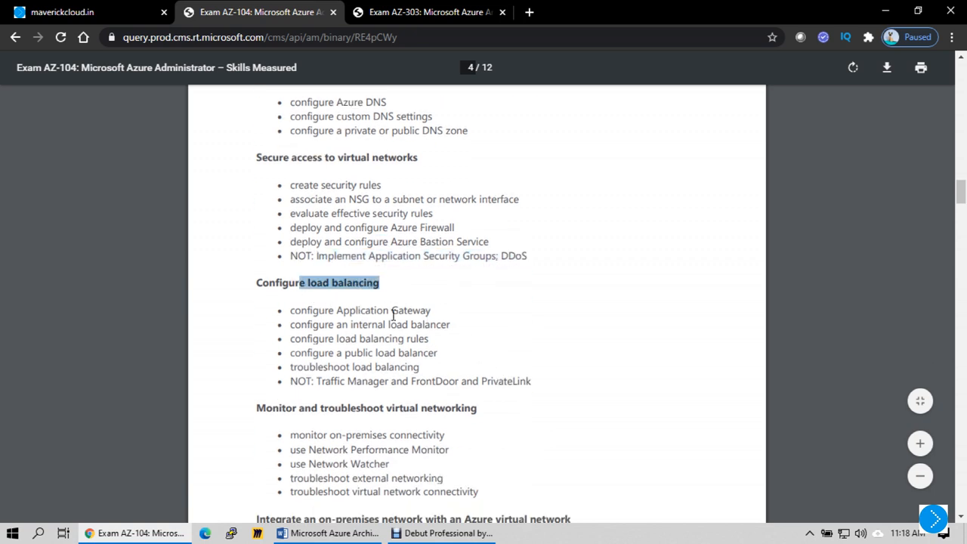
Continue through monitoring and backup to the AZ-103/104 comparison on page 6
scroll("down", 3)
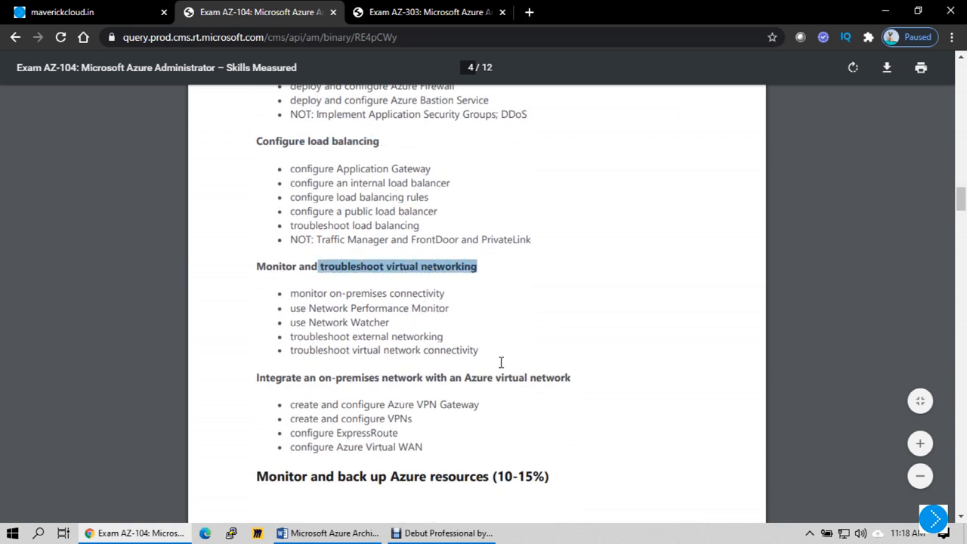
scroll("down", 3)
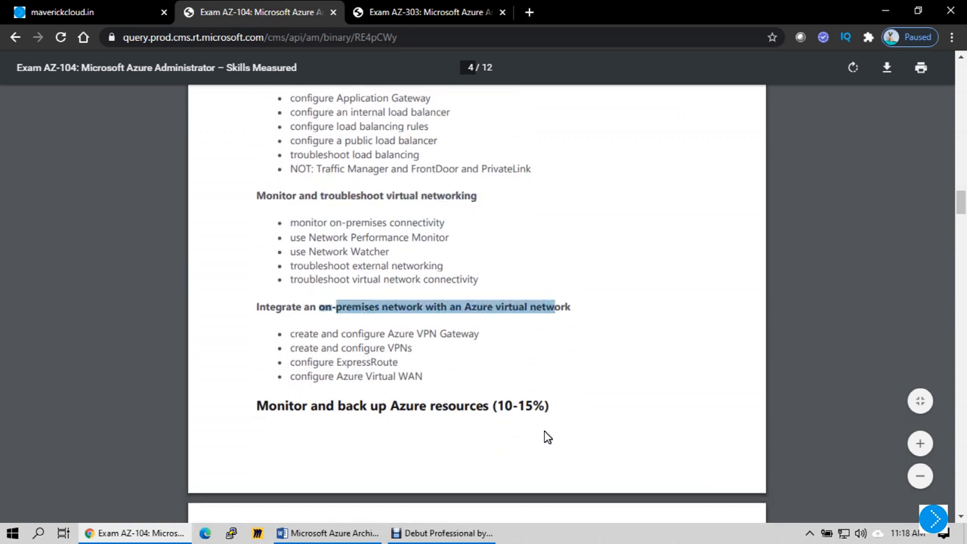
scroll("down", 3)
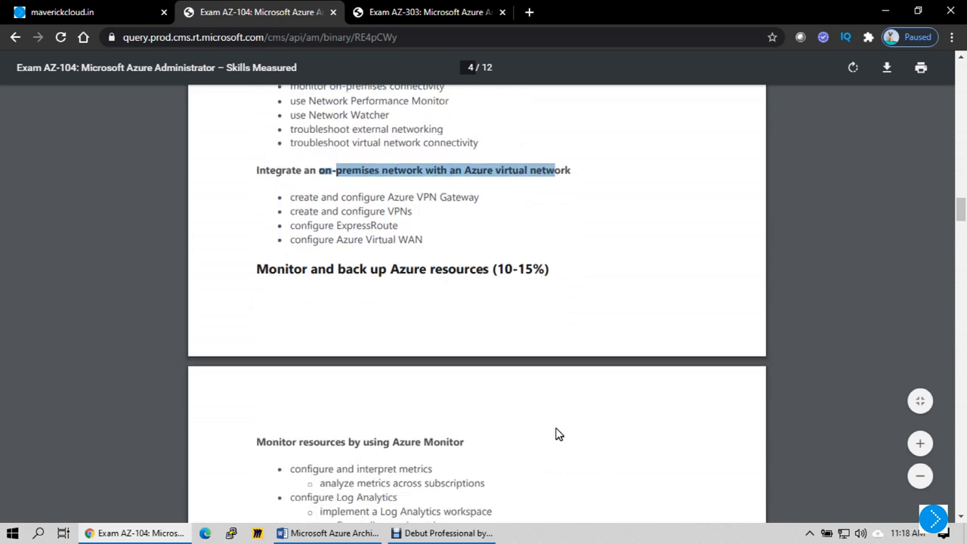
scroll("down", 3)
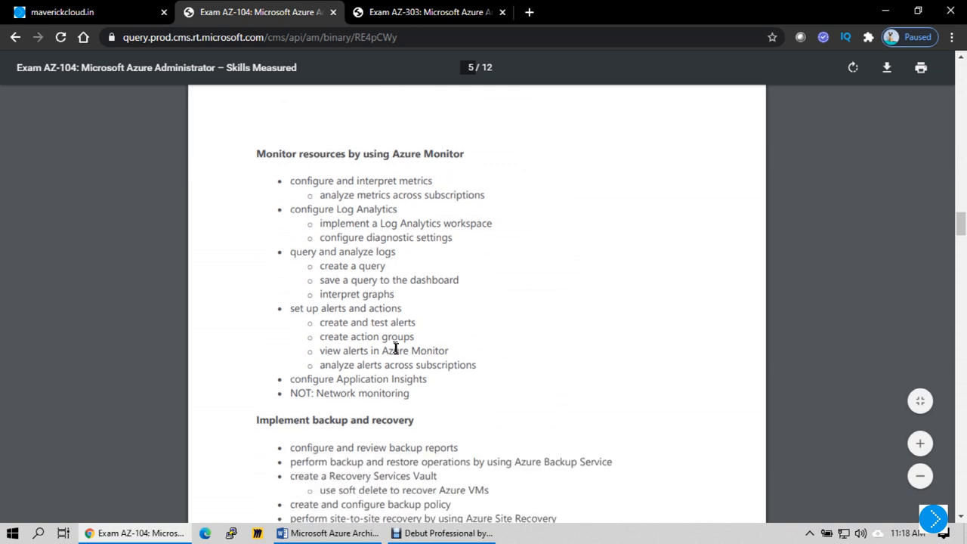
scroll("down", 3)
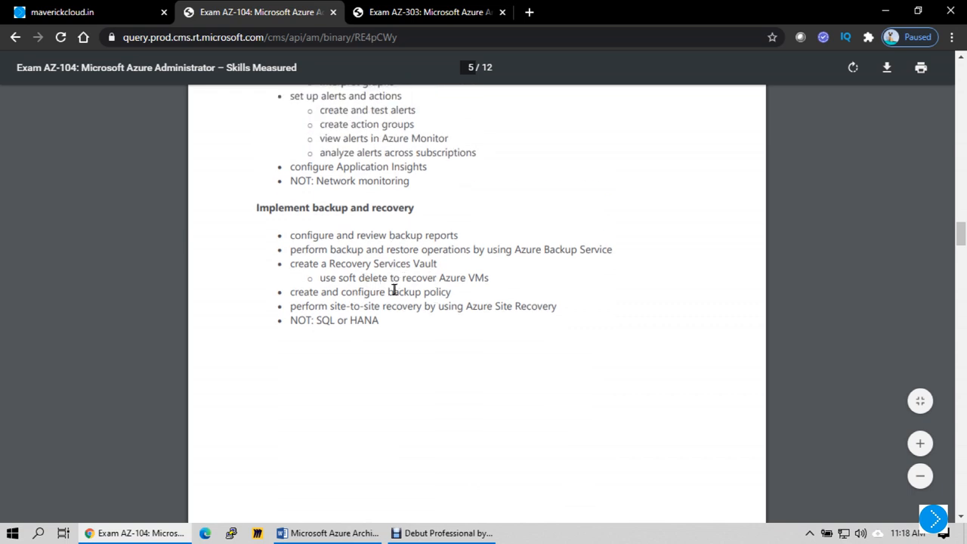
scroll("down", 3)
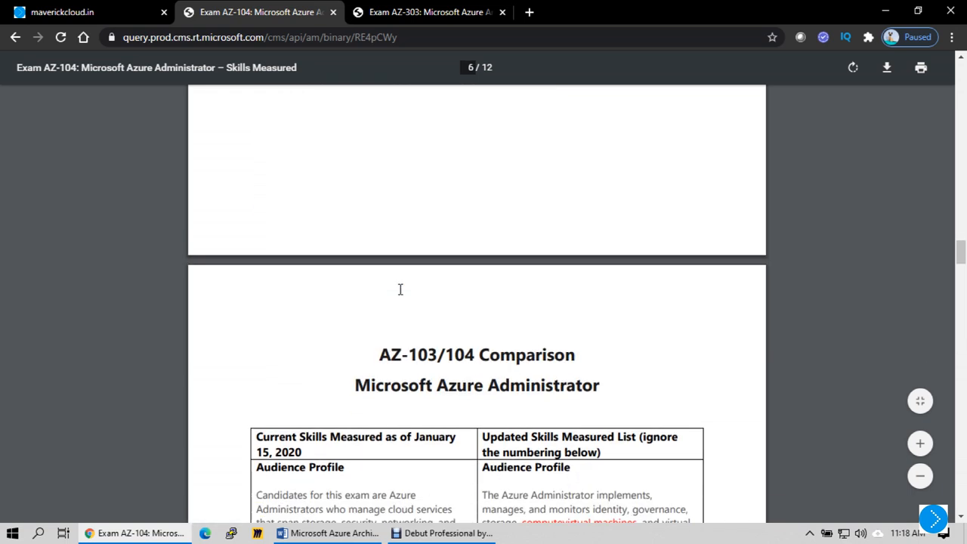
Switch to the AZ-303 outline and show its Implement and Manage Data Platforms (10-15%) section
left_click(431, 13)
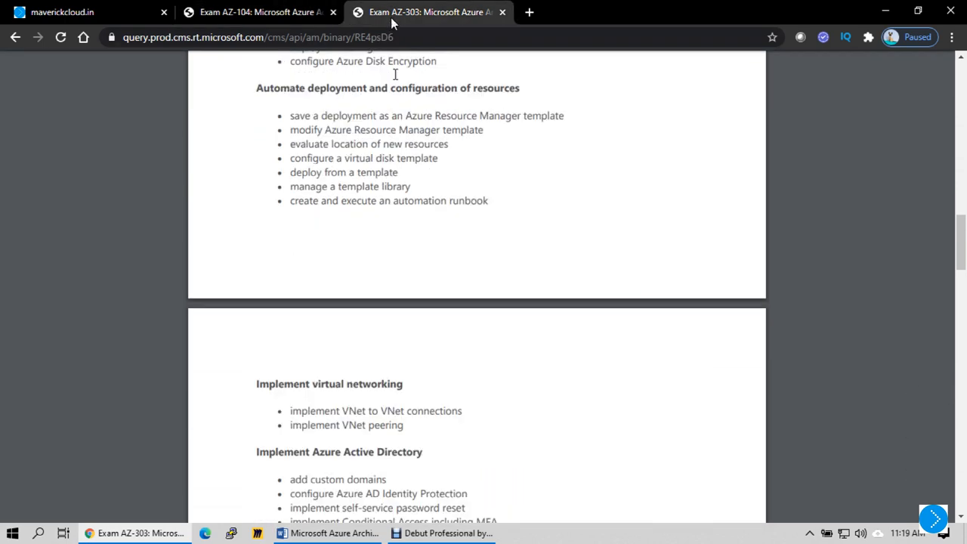
scroll("down", 3)
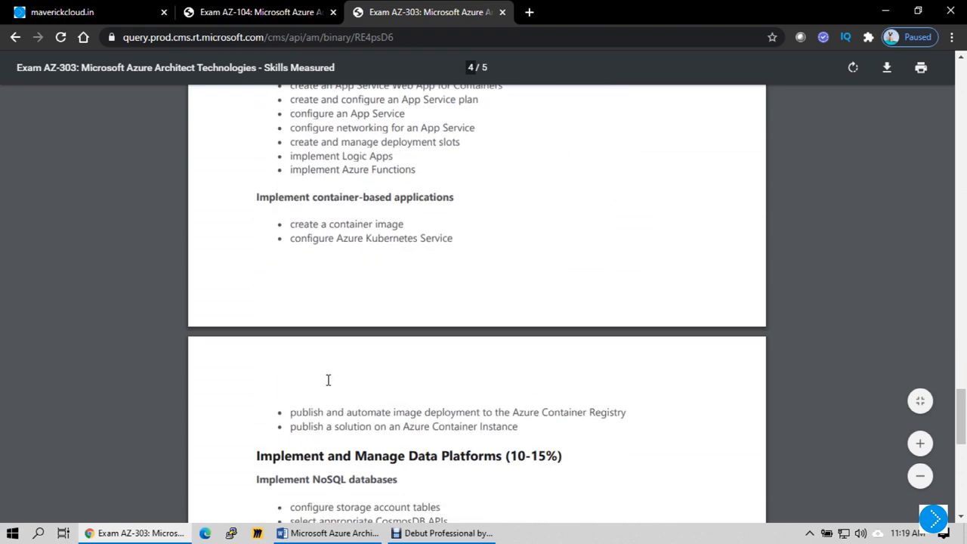
scroll("down", 3)
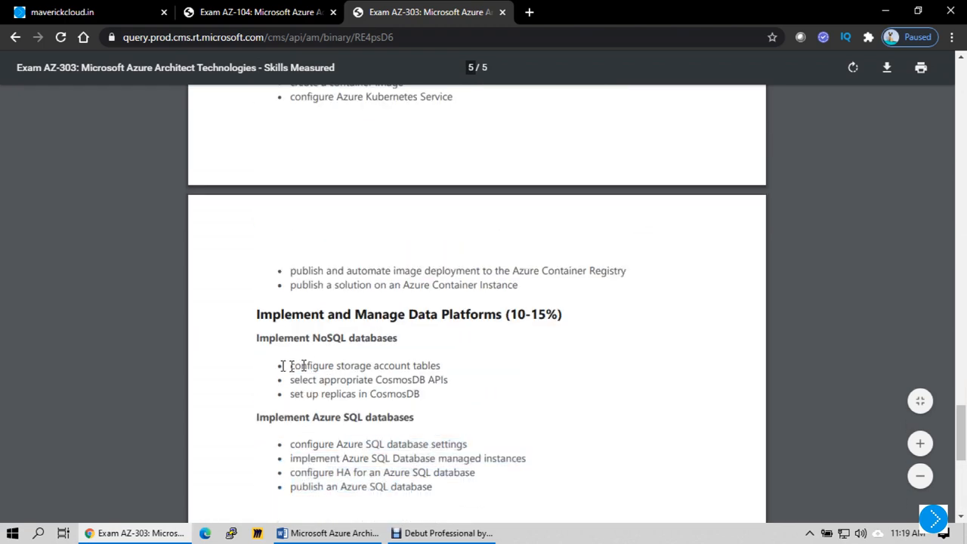
left_click_drag(290, 364, 432, 487)
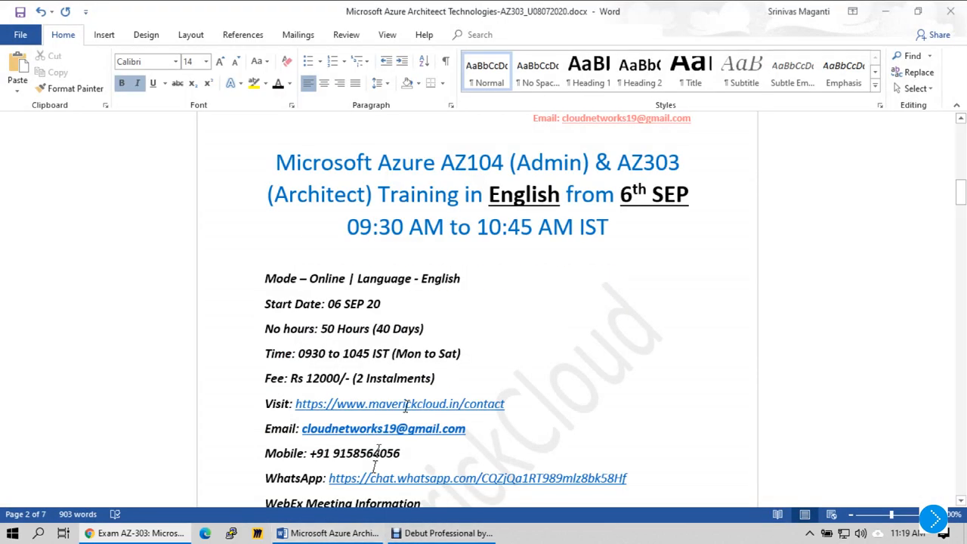
Read down the Word course outline and highlight the topics under Introduction to Azure
scroll("down", 3)
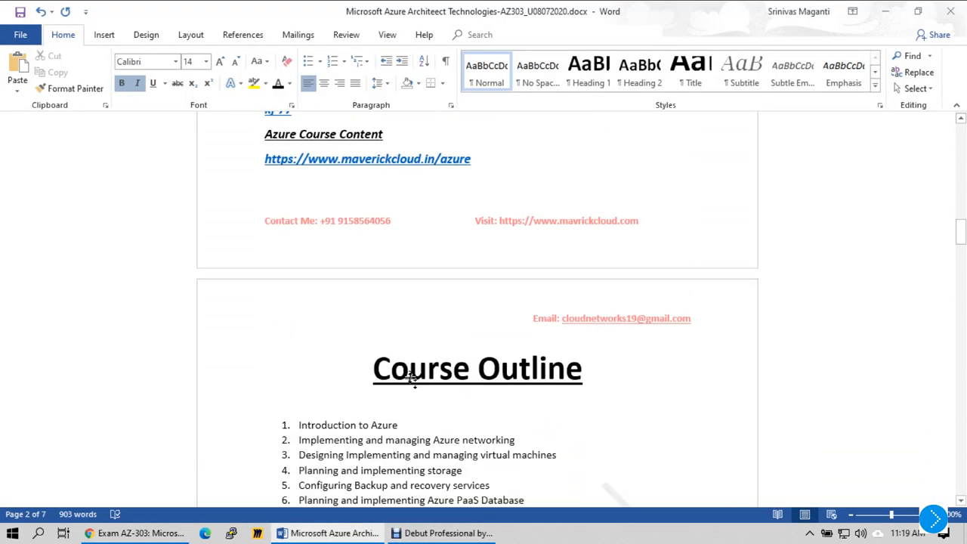
scroll("down", 3)
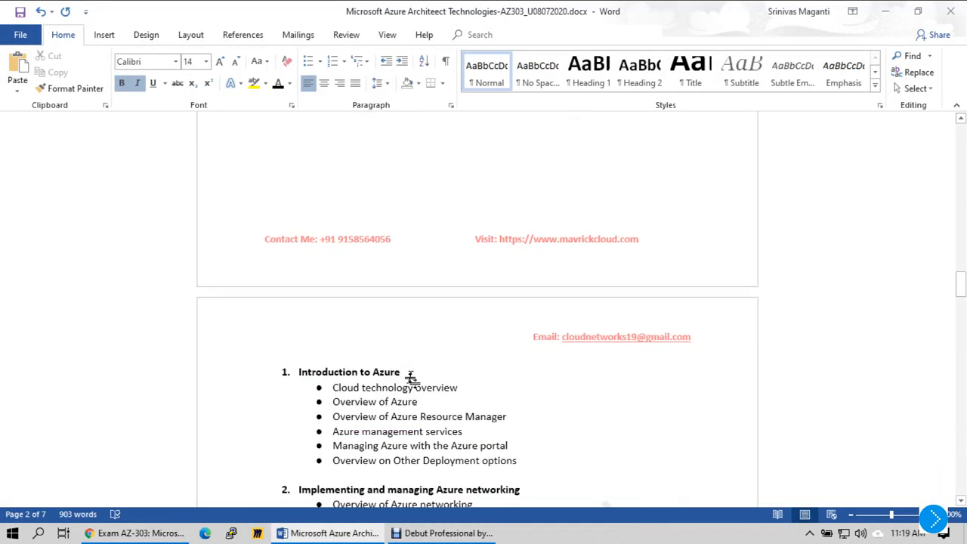
scroll("down", 3)
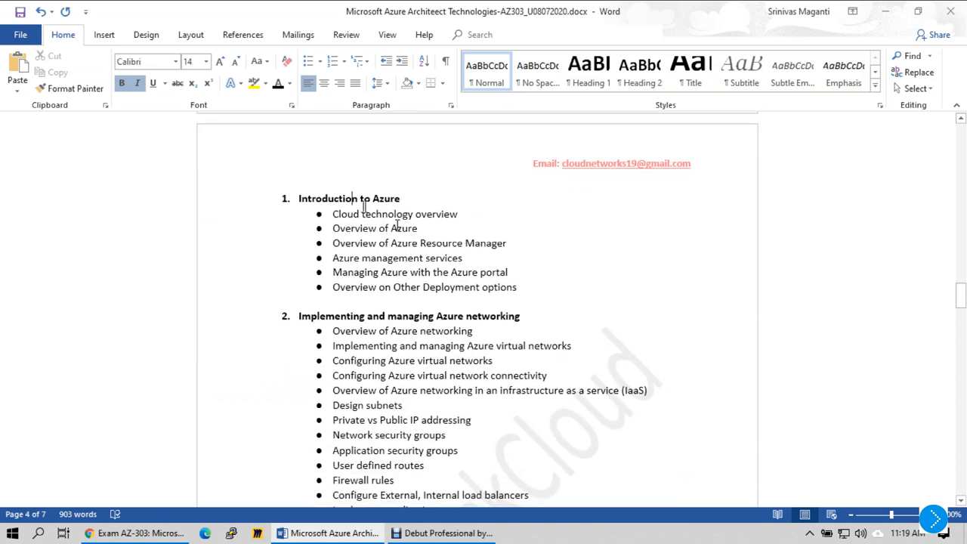
left_click_drag(299, 198, 517, 287)
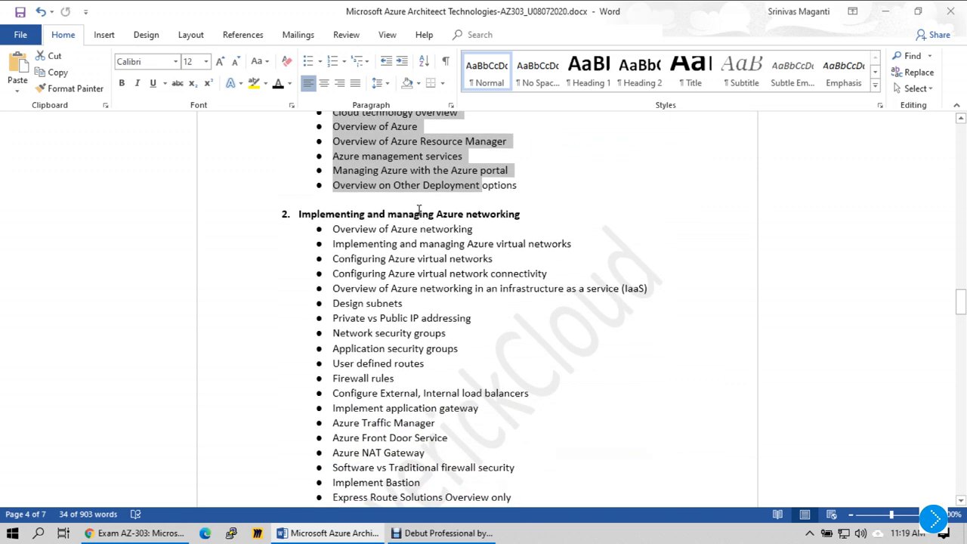
scroll("down", 3)
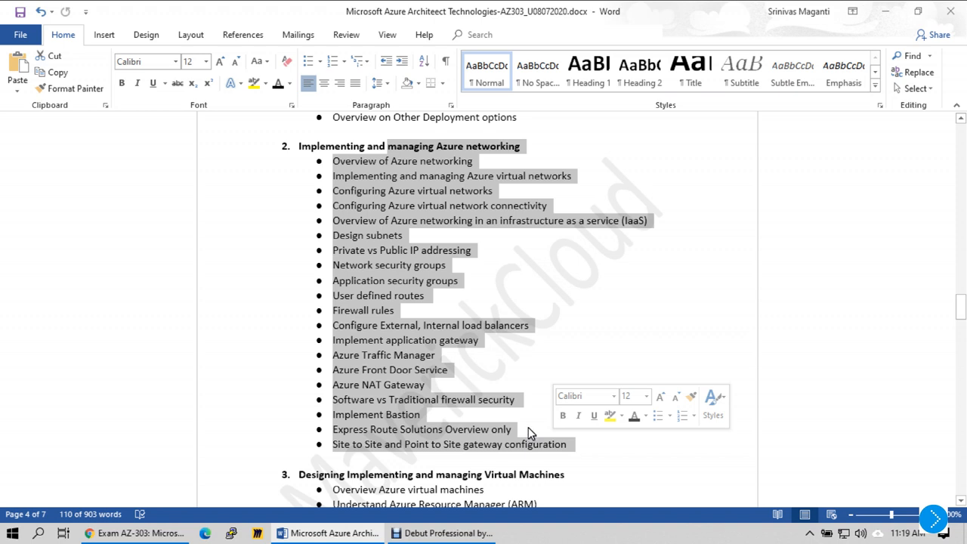
mouse_move(532, 426)
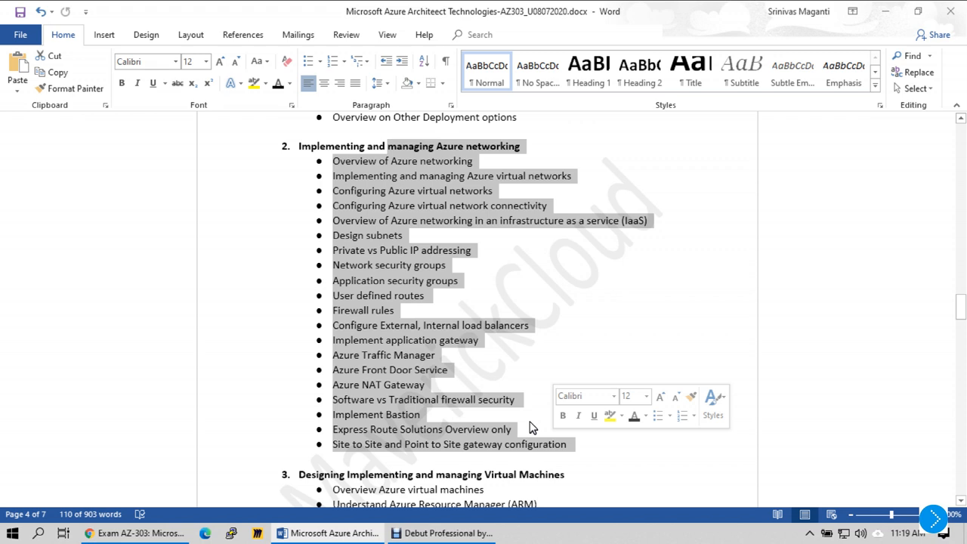
mouse_move(435, 411)
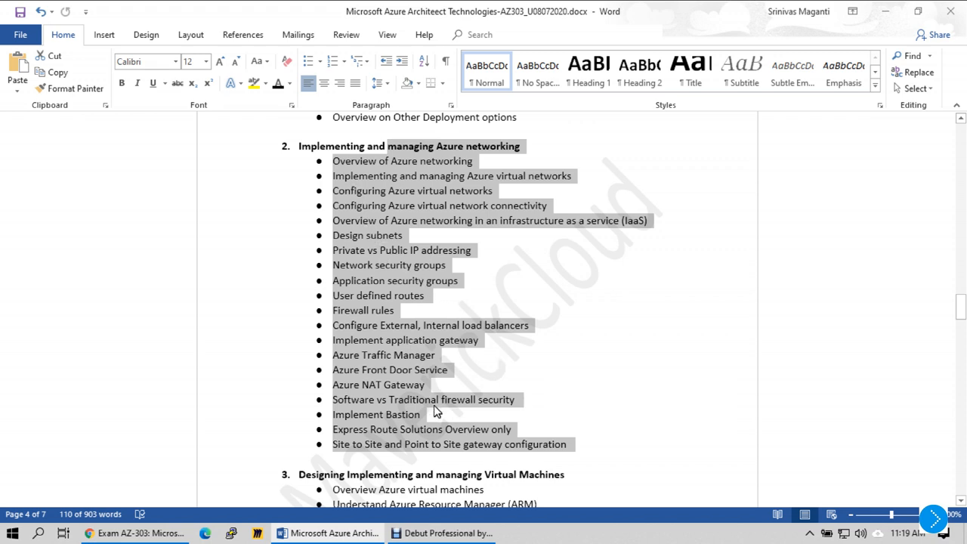
mouse_move(432, 402)
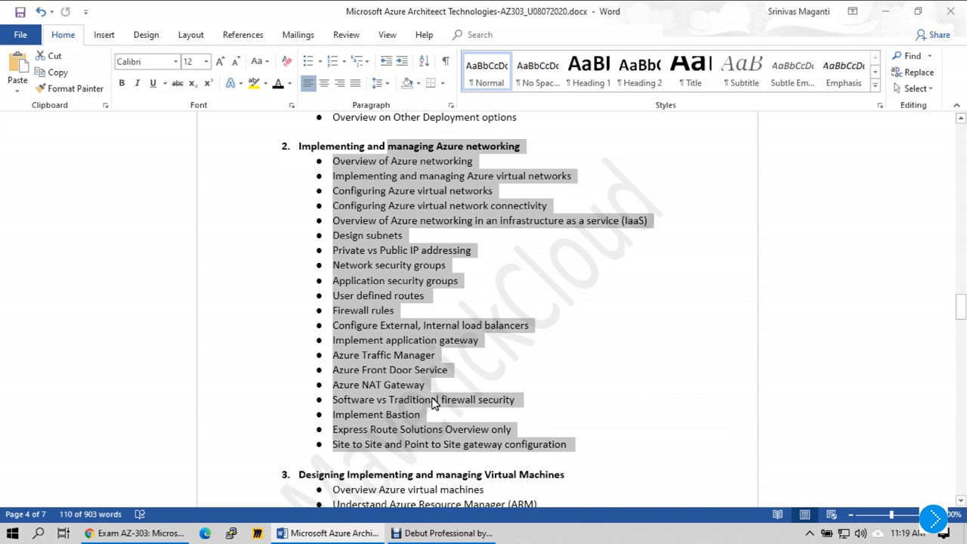
Read through the Azure App services, Active Directory and management and automation sections
scroll("down", 3)
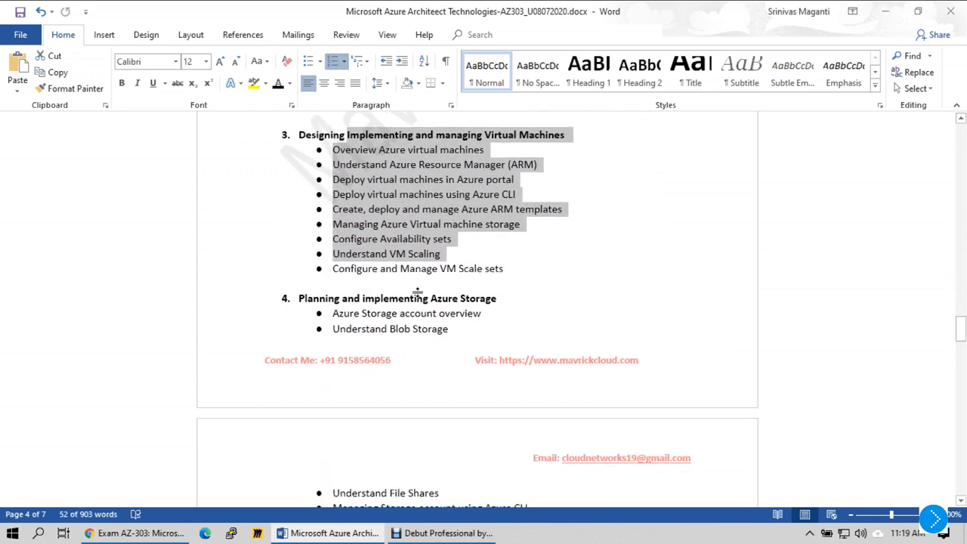
scroll("down", 3)
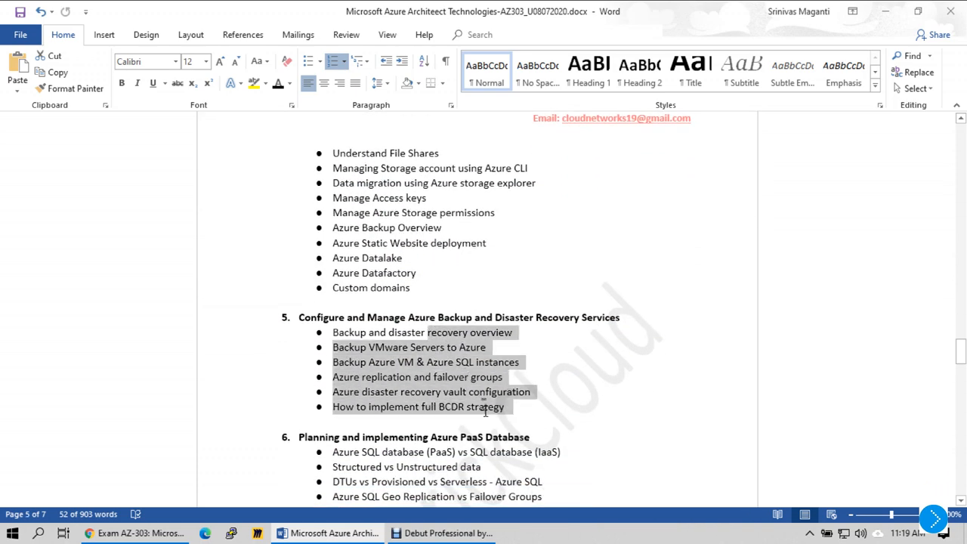
scroll("down", 3)
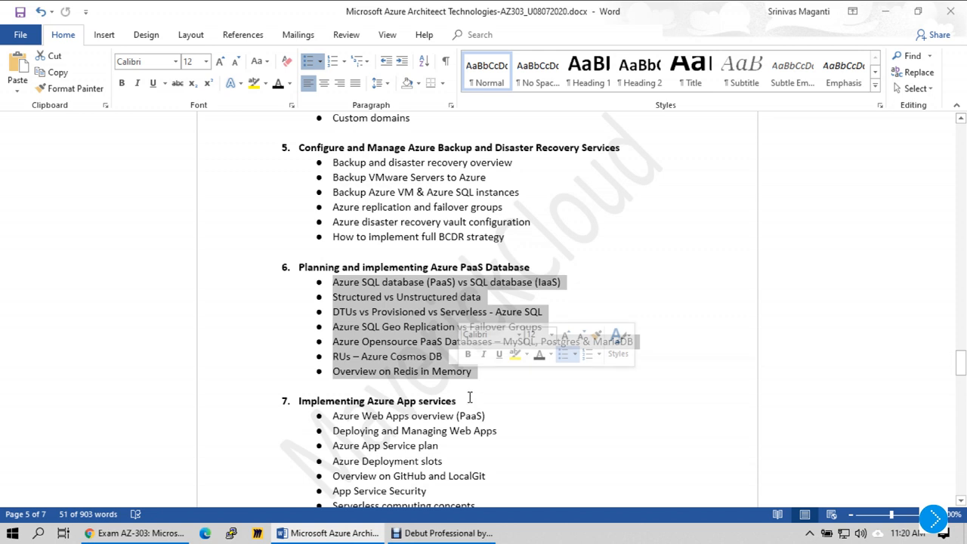
scroll("down", 3)
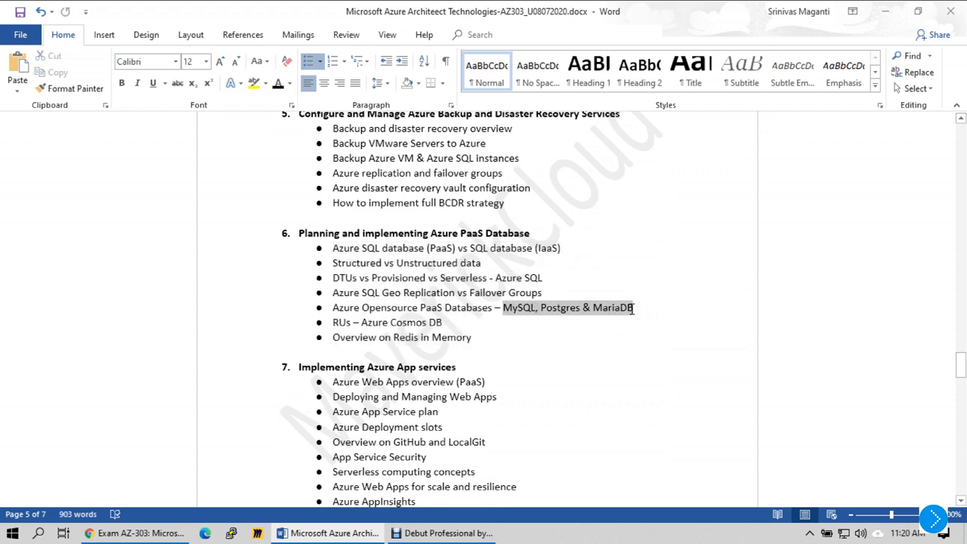
scroll("down", 3)
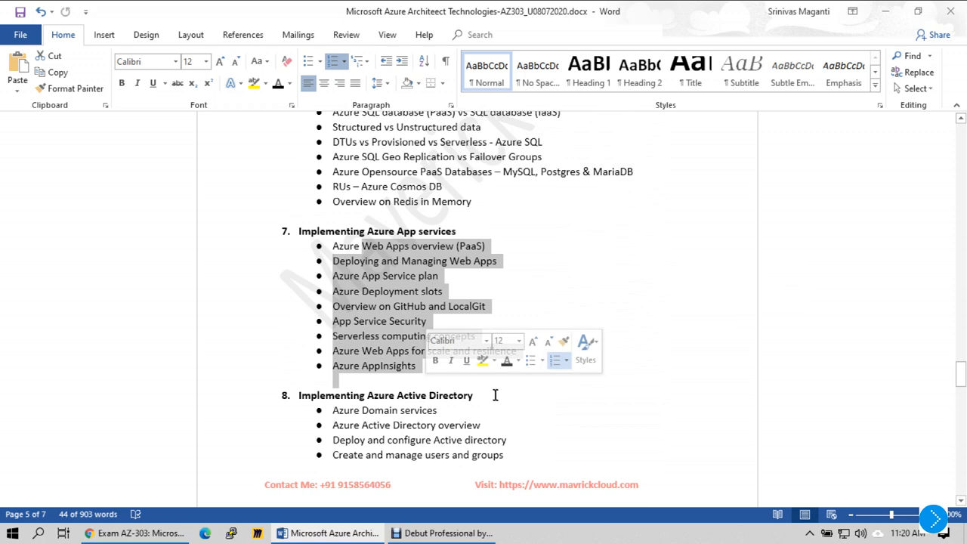
mouse_move(486, 404)
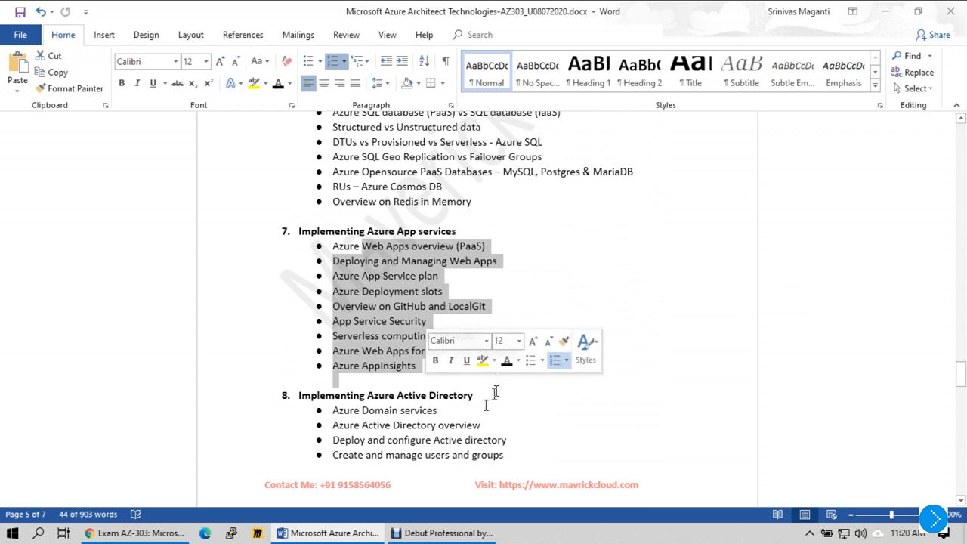
scroll("down", 3)
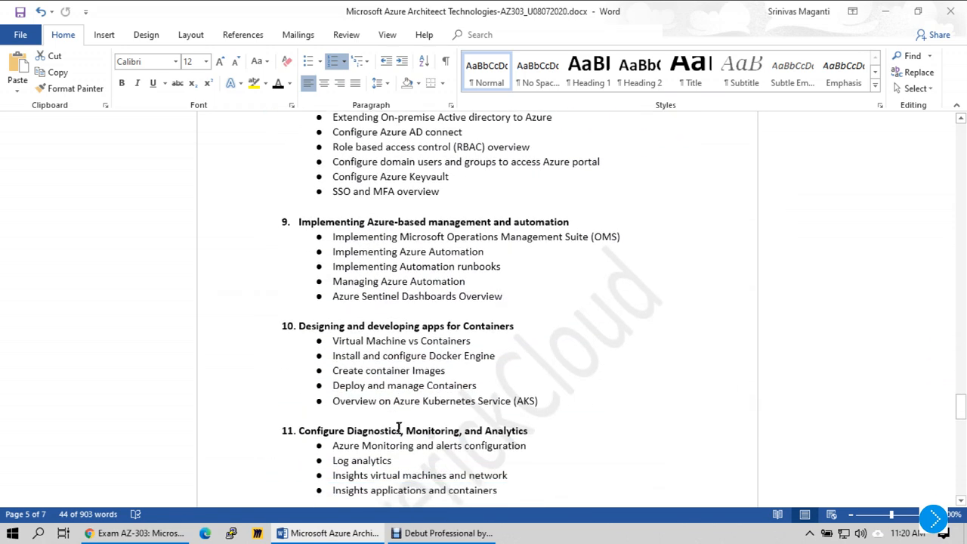
scroll("down", 3)
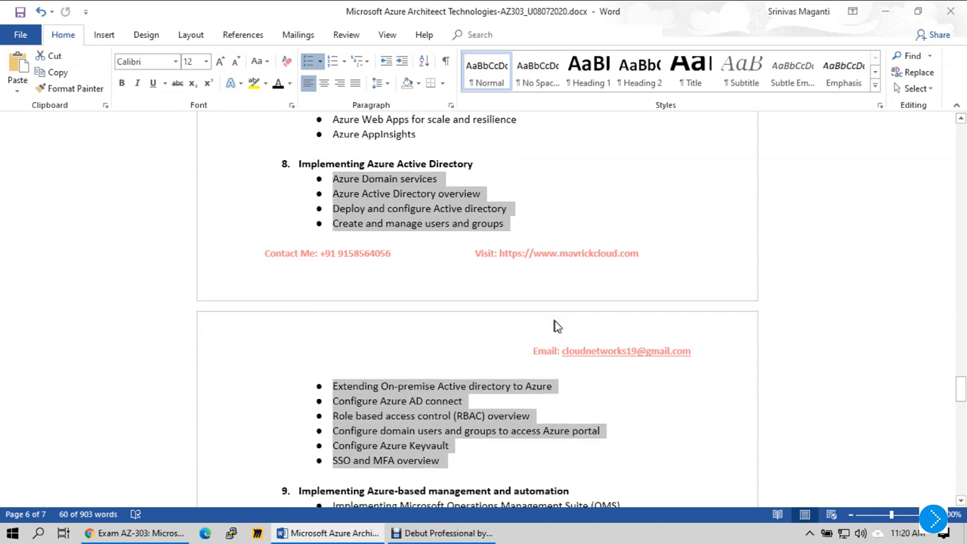
Continue to the containers and diagnostics/monitoring sections 9 through 11
scroll("down", 3)
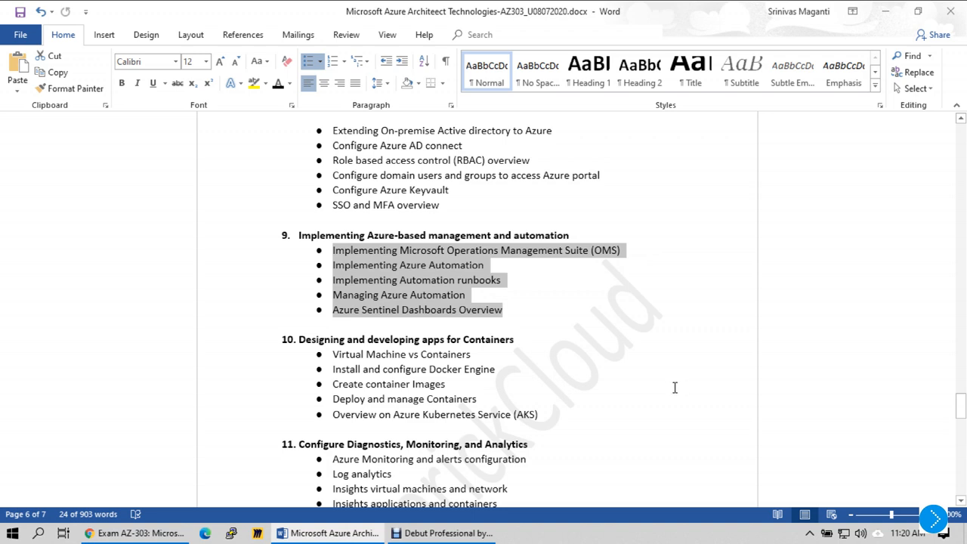
scroll("down", 3)
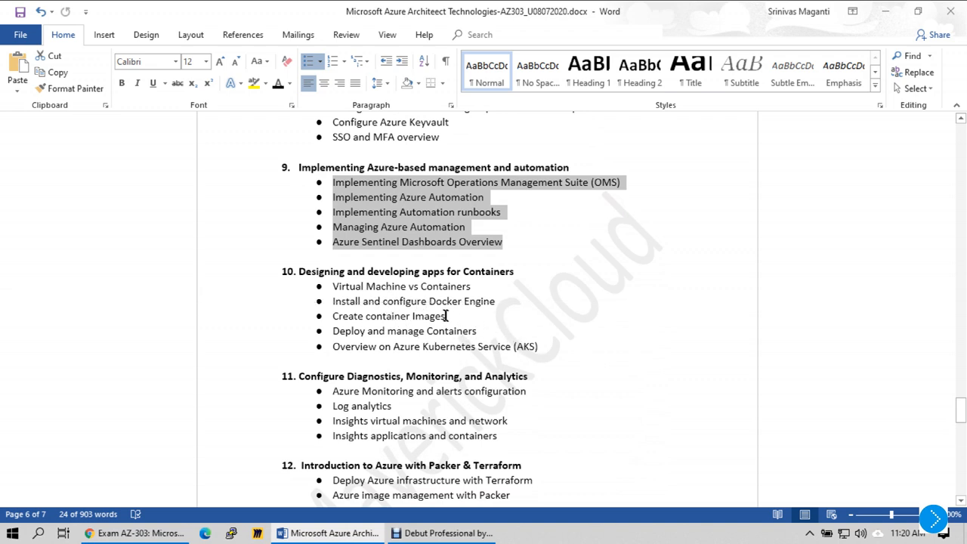
left_click(508, 332)
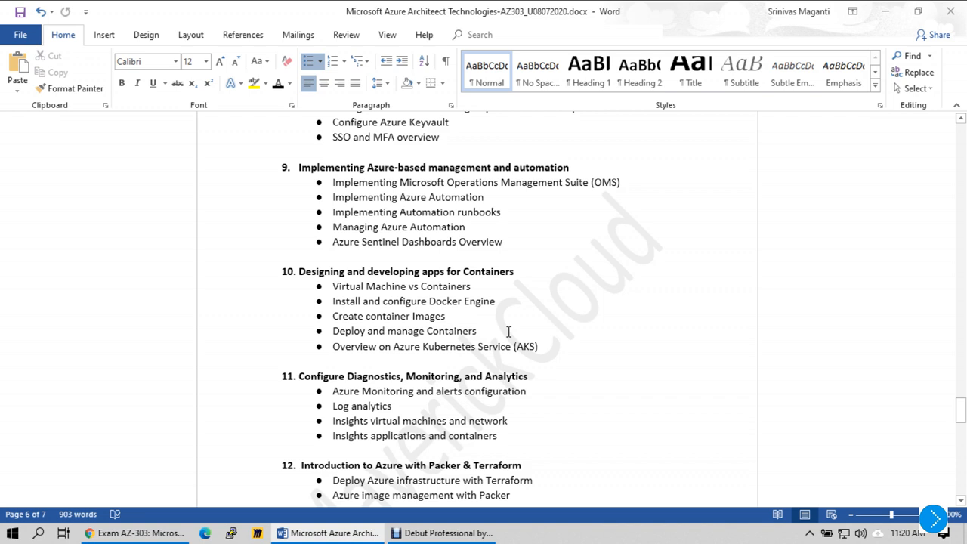
left_click(445, 316)
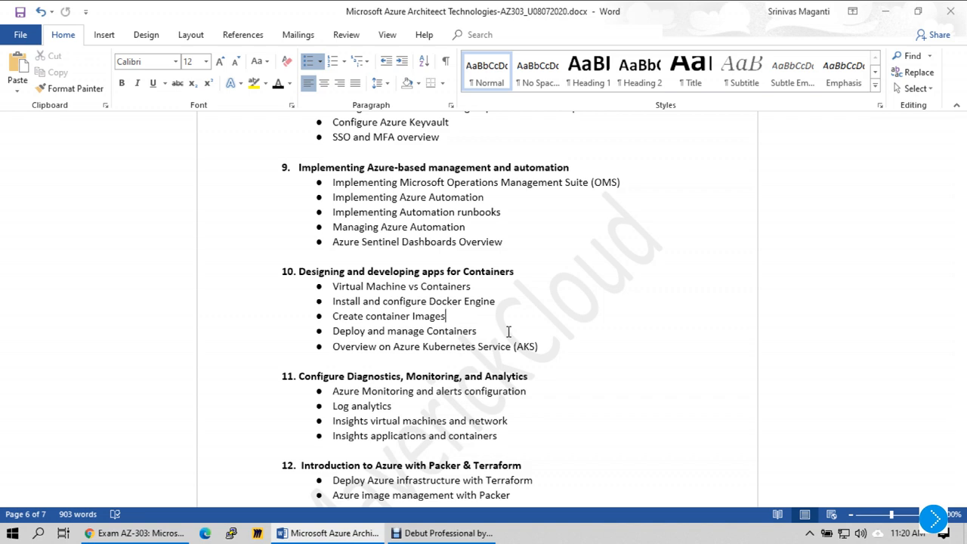
scroll("down", 3)
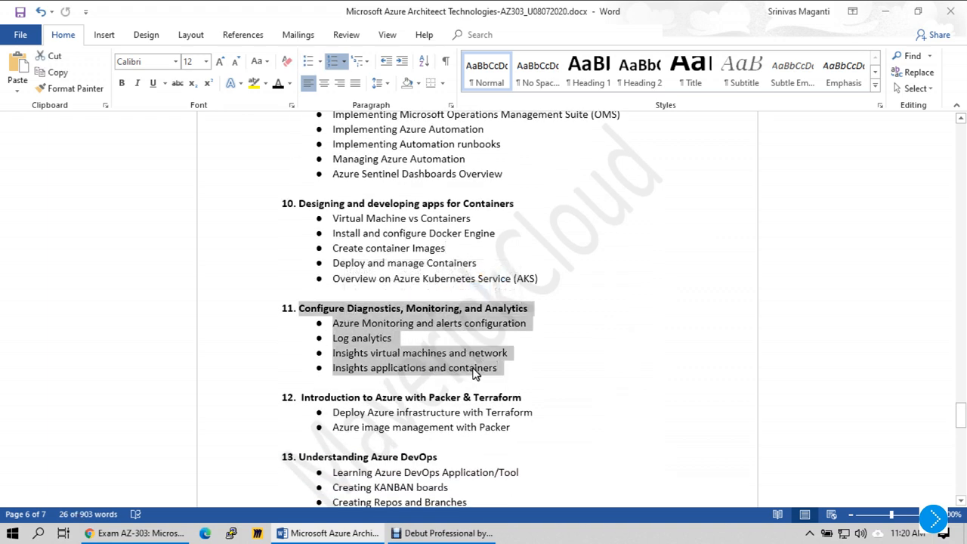
mouse_move(476, 370)
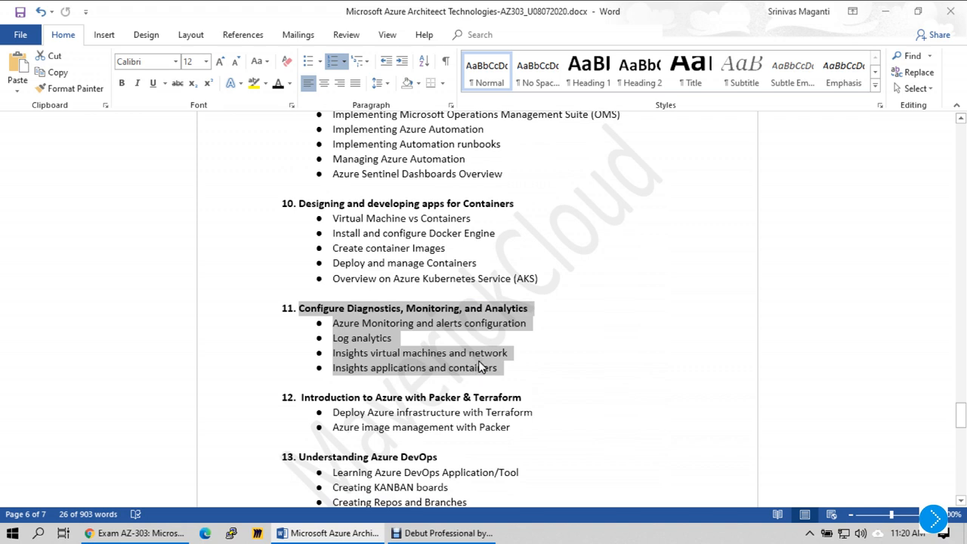
mouse_move(469, 354)
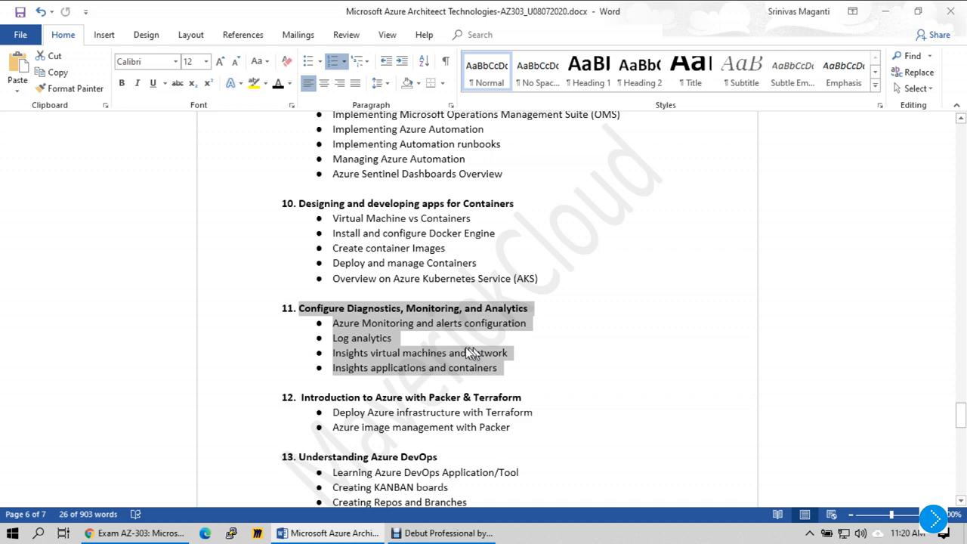
mouse_move(457, 354)
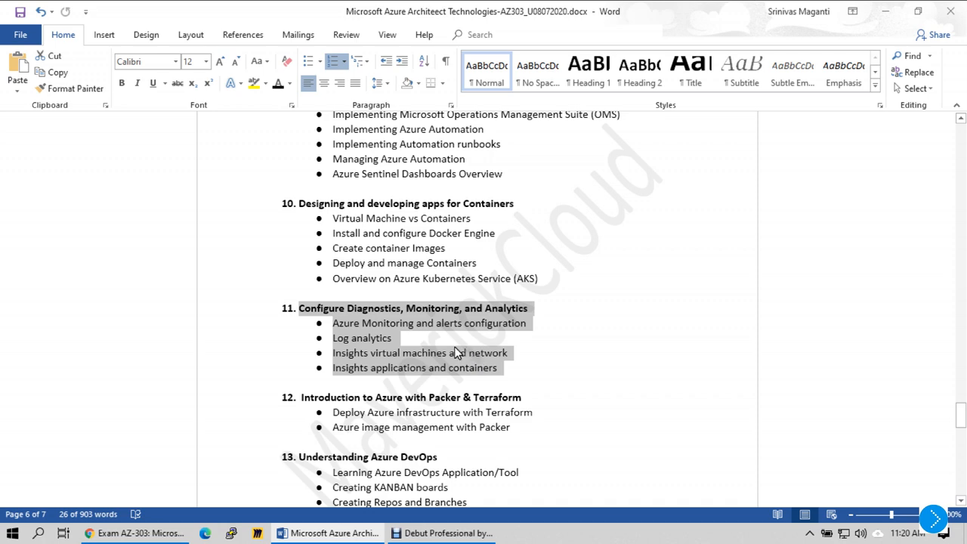
Show sections 12–14 on Packer & Terraform, Azure DevOps and Functions with the contact footer
scroll("down", 3)
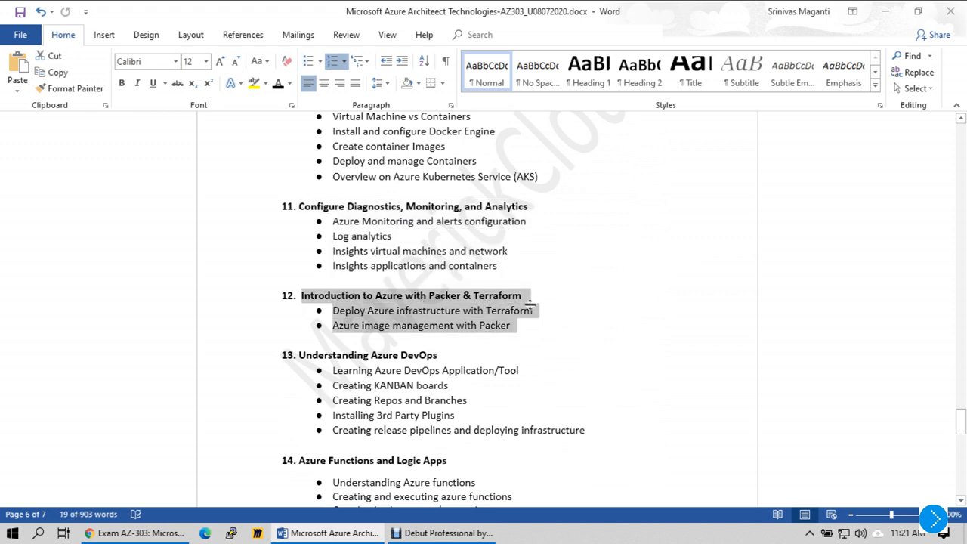
mouse_move(532, 320)
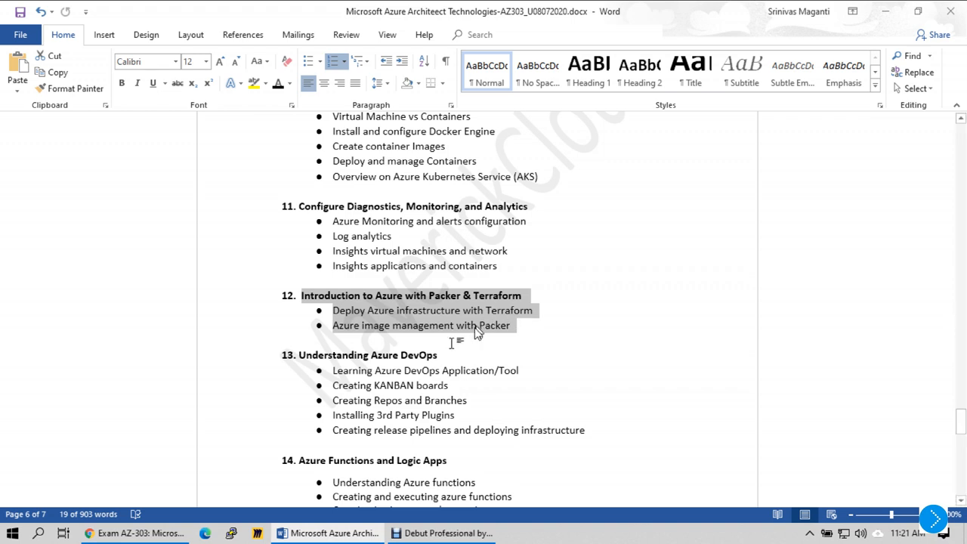
scroll("down", 3)
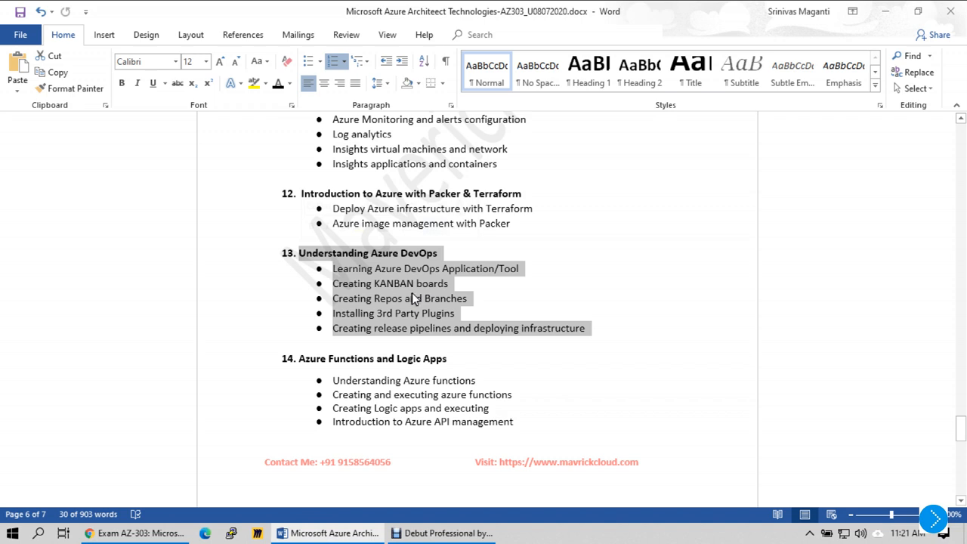
mouse_move(416, 294)
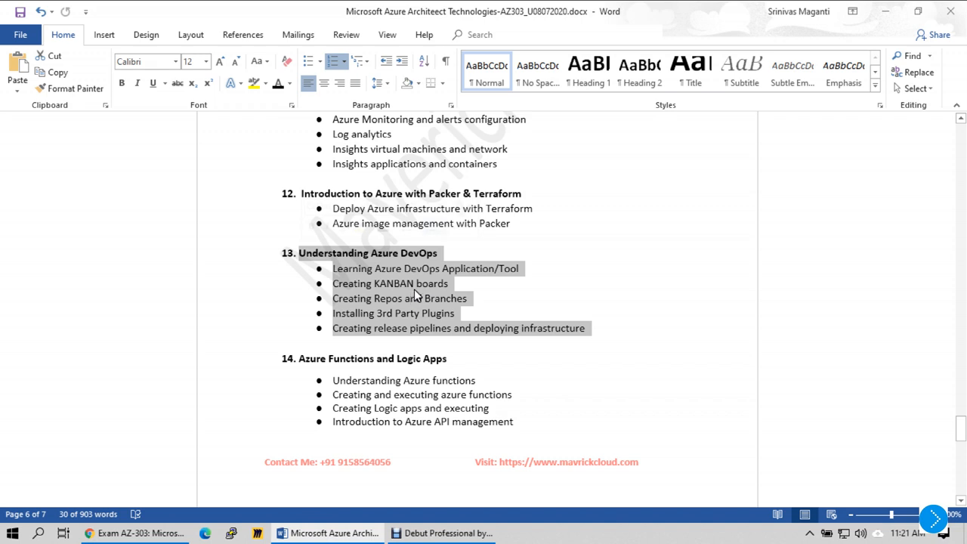
mouse_move(416, 297)
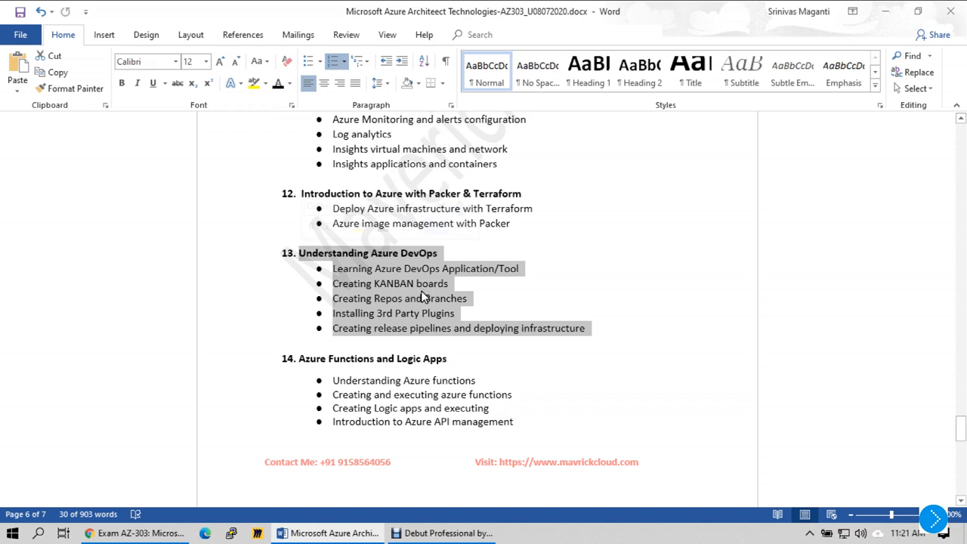
mouse_move(424, 297)
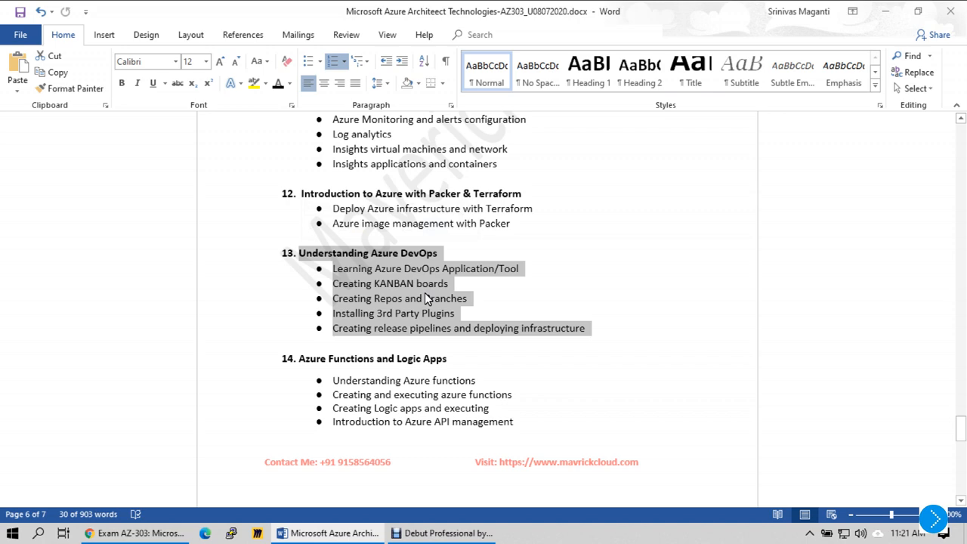
Return to page 2 with course hours, fee, meeting dial-in numbers and demo video links
scroll("down", 3)
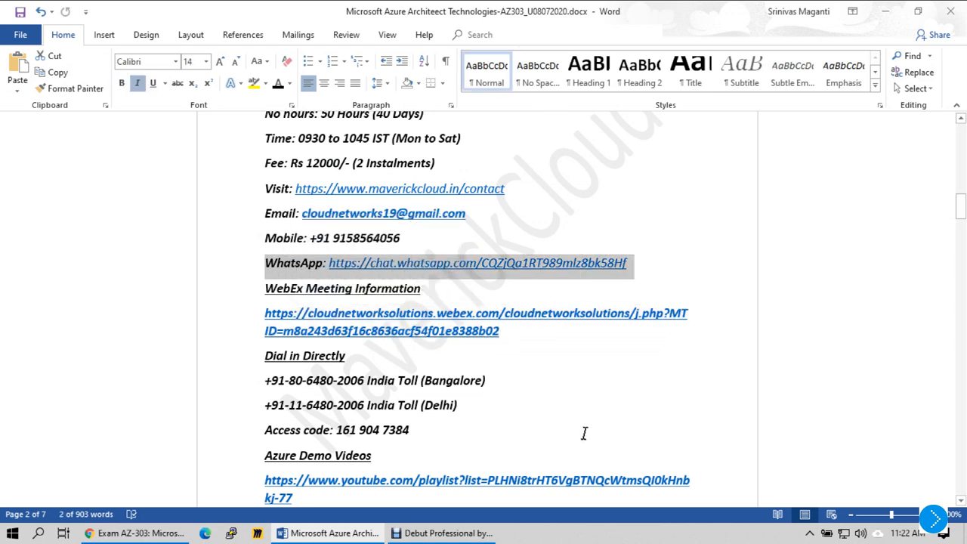
mouse_move(592, 423)
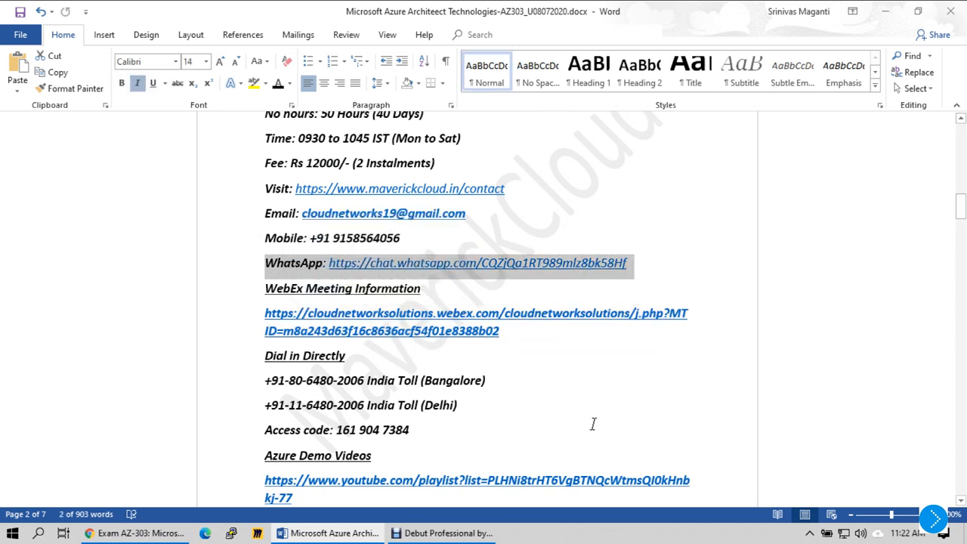
mouse_move(595, 420)
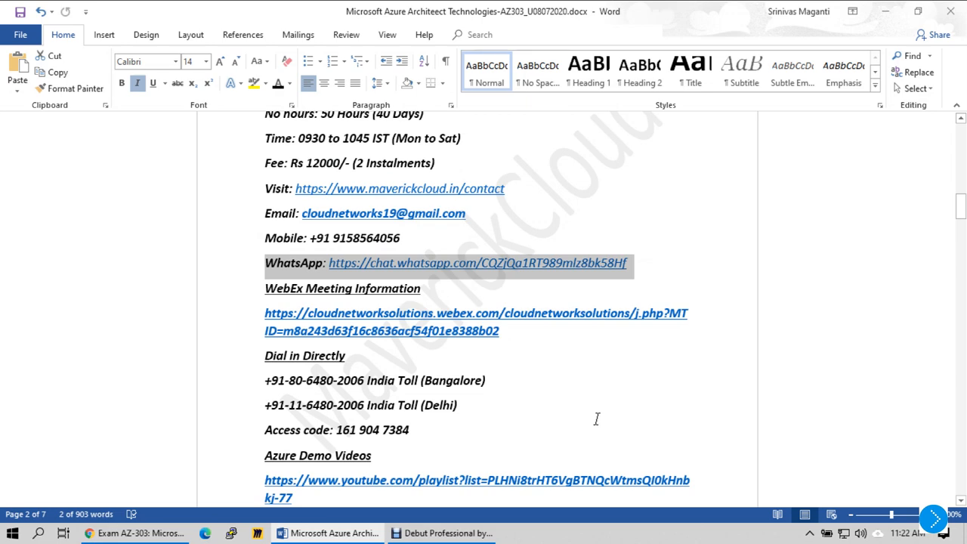
mouse_move(607, 415)
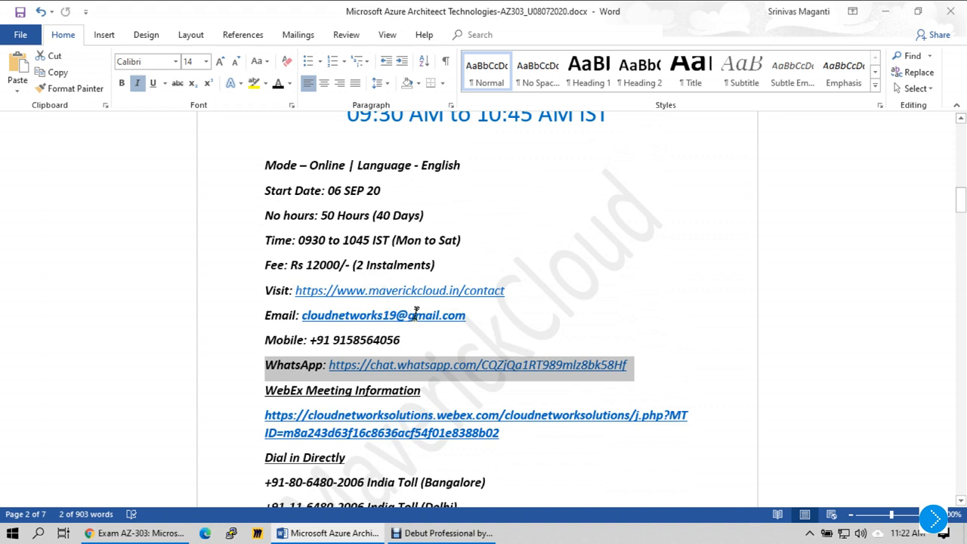
mouse_move(370, 248)
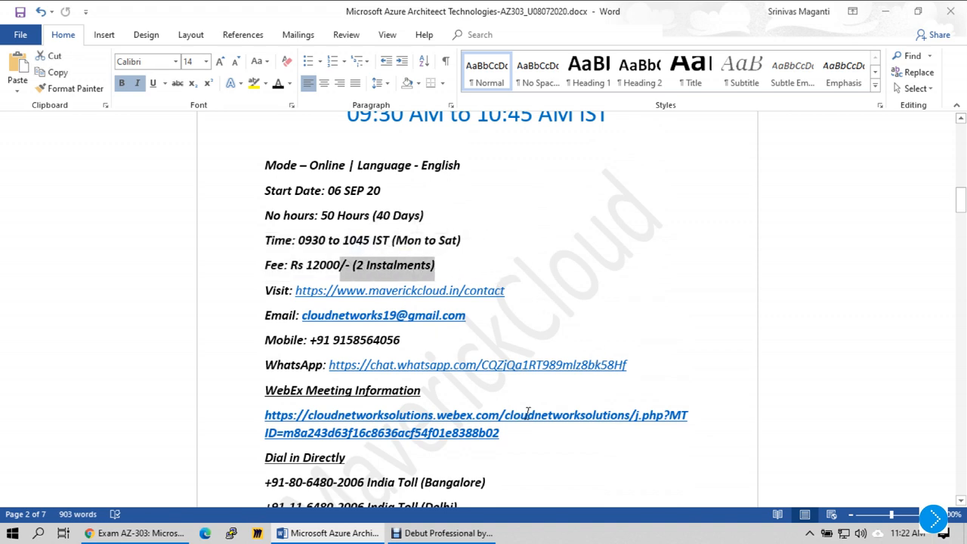
mouse_move(537, 414)
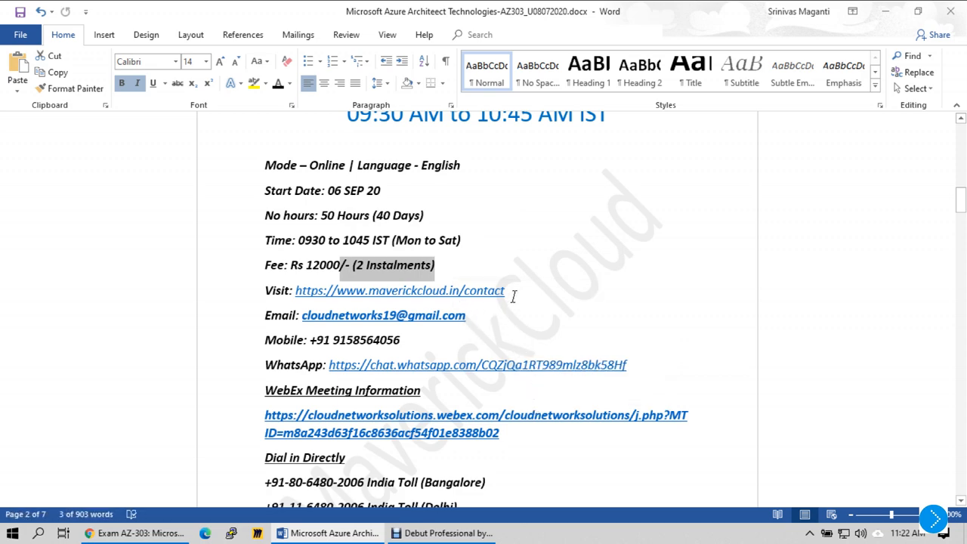
scroll("down", 3)
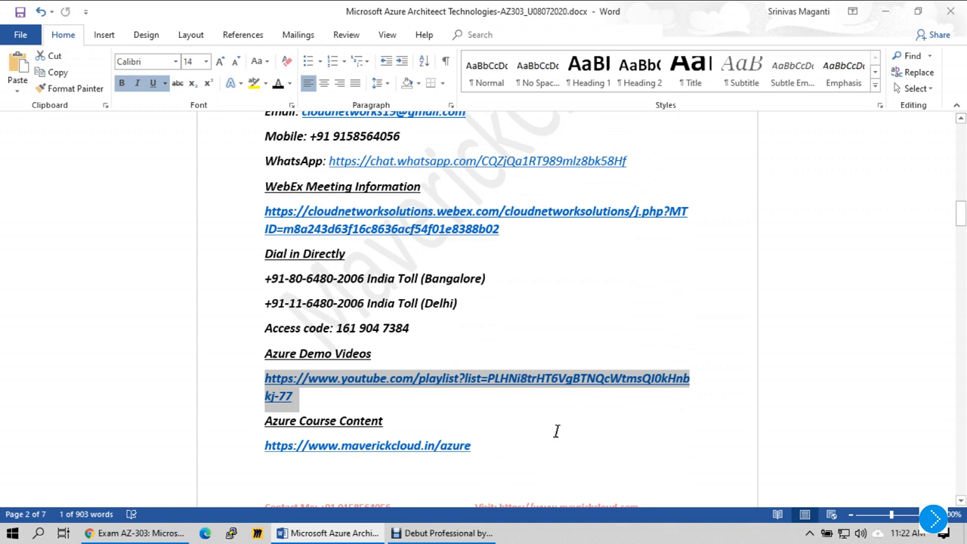
mouse_move(550, 429)
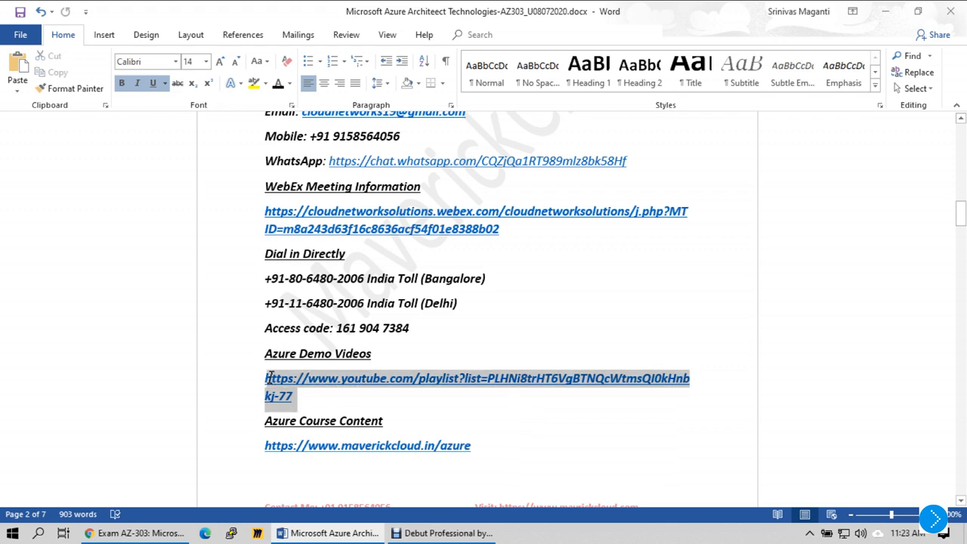
scroll("down", 3)
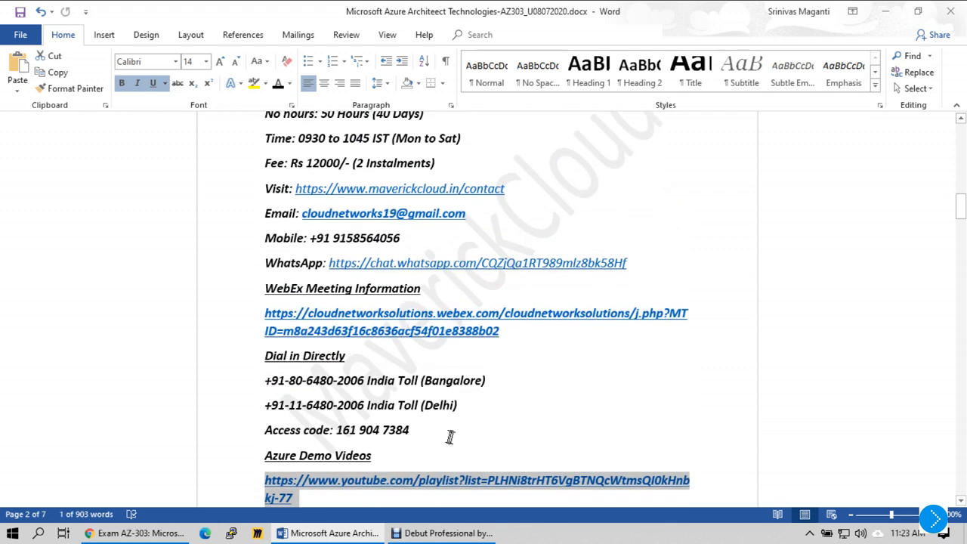
mouse_move(459, 437)
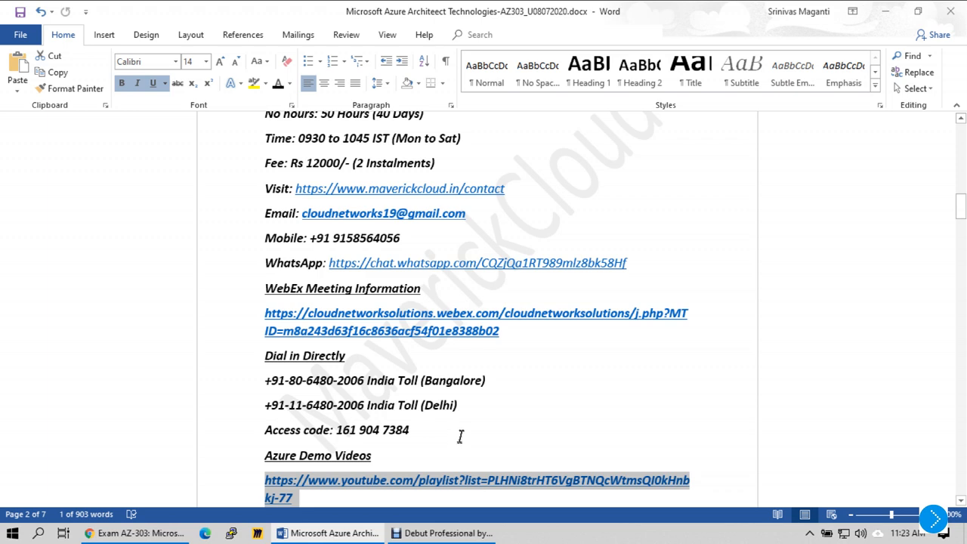
mouse_move(464, 438)
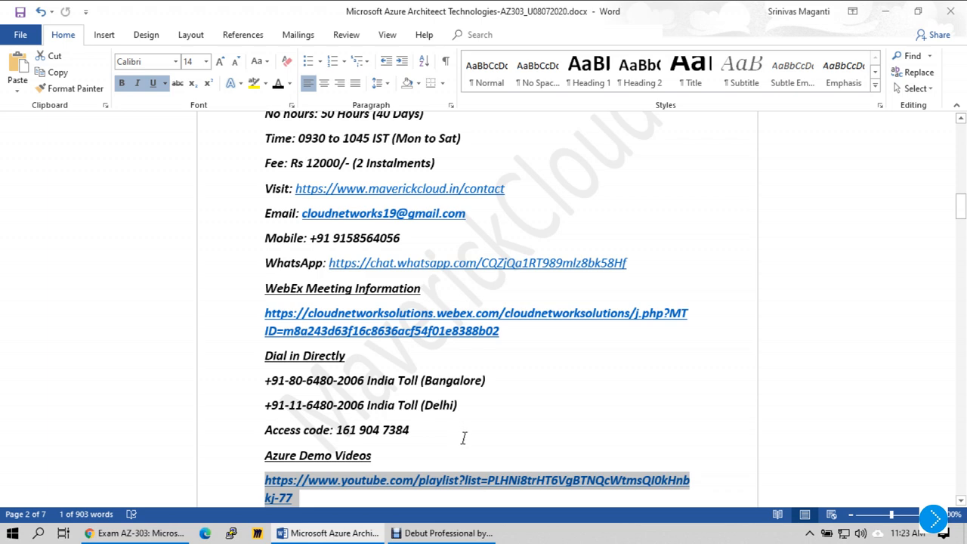